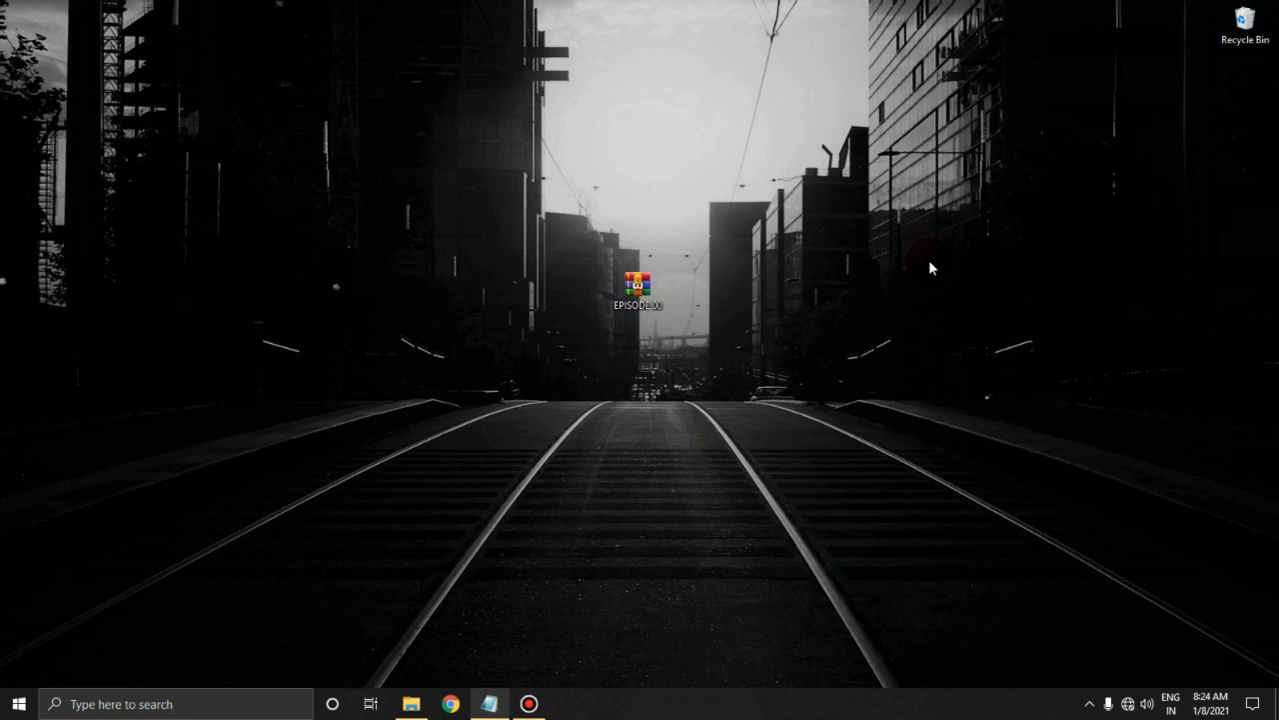
Step: Extract the EPISODE 00 folder from its RAR archive onto the desktop and open it
{"action": "left_click", "coordinate": [637, 290]}
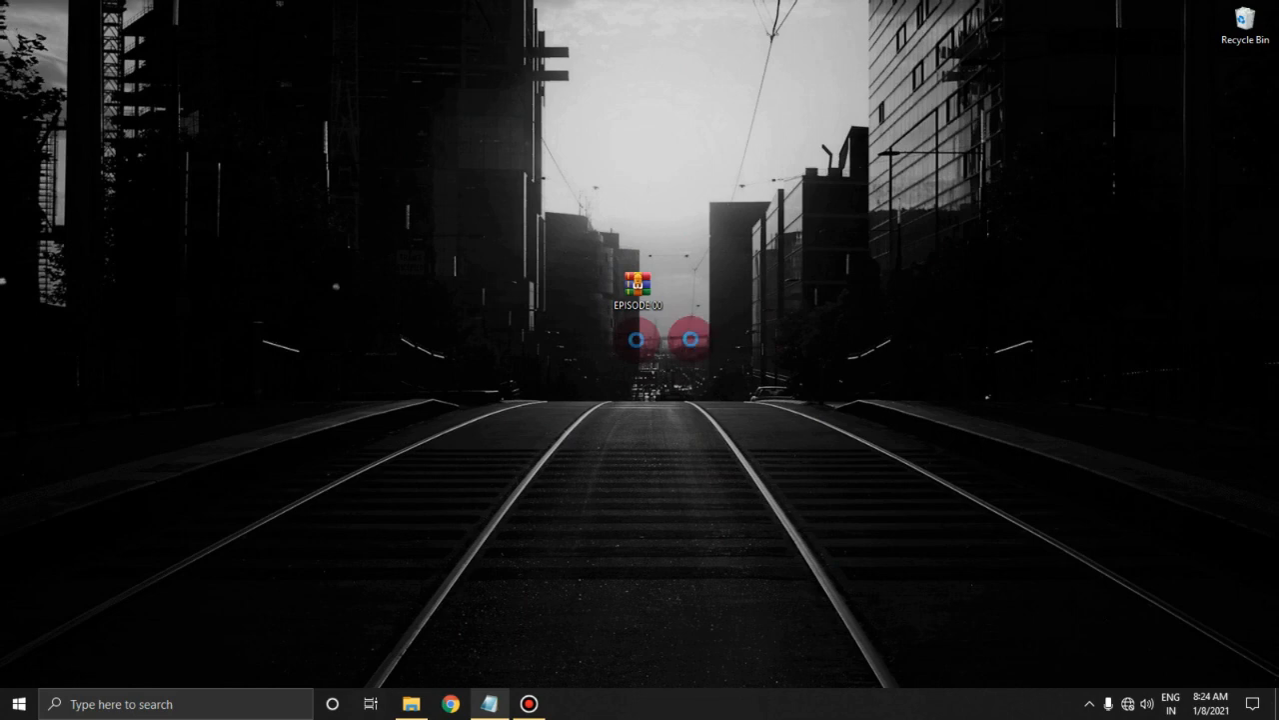
{"action": "double_click", "coordinate": [637, 280]}
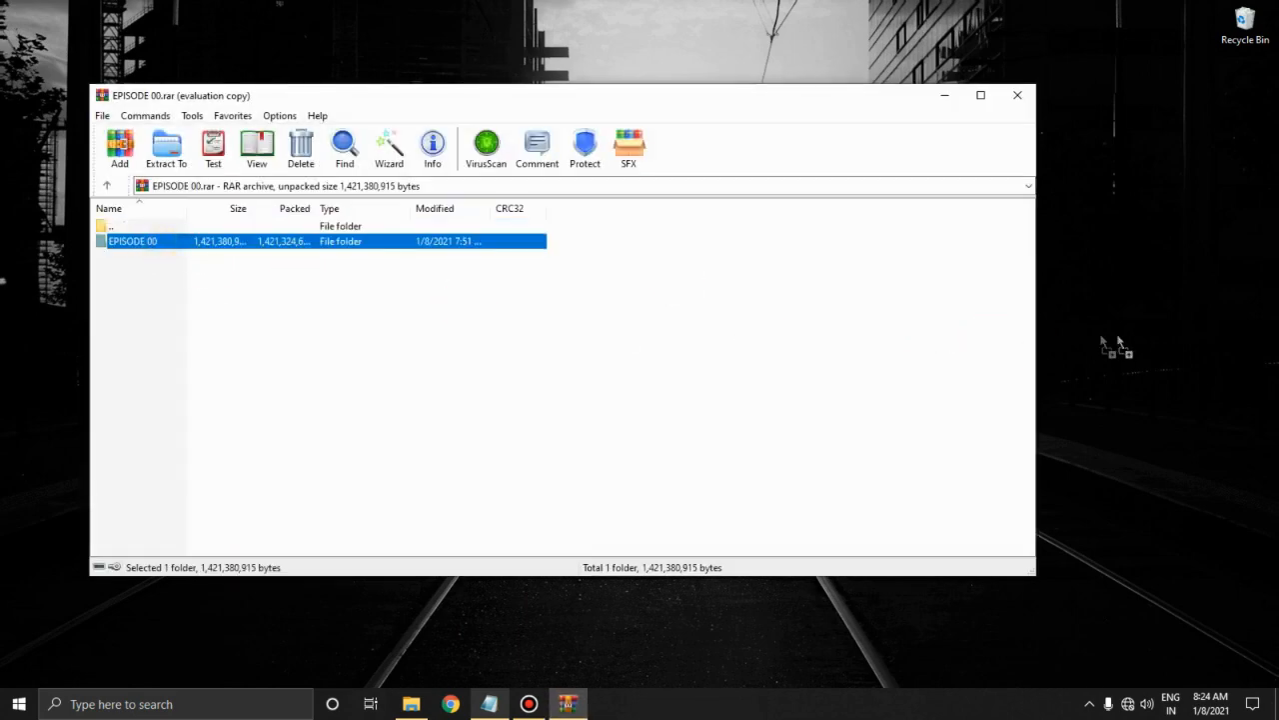
{"action": "left_click", "coordinate": [166, 146]}
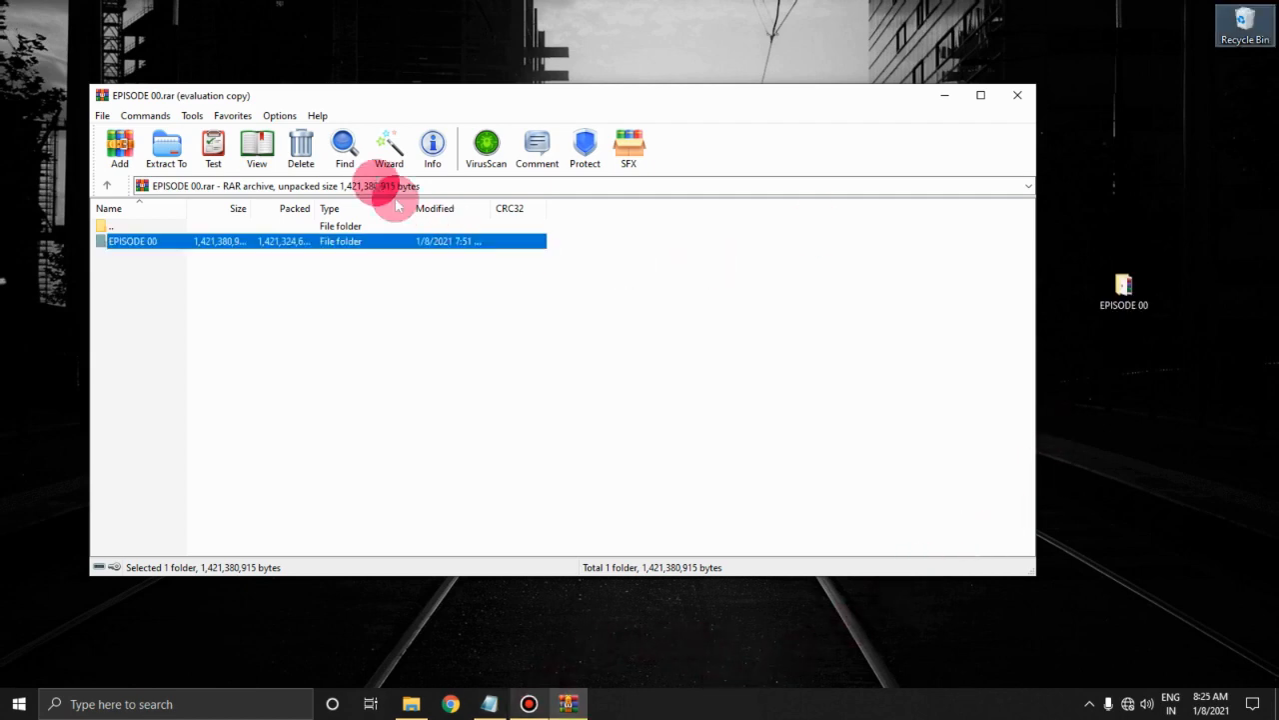
{"action": "left_click", "coordinate": [1018, 95]}
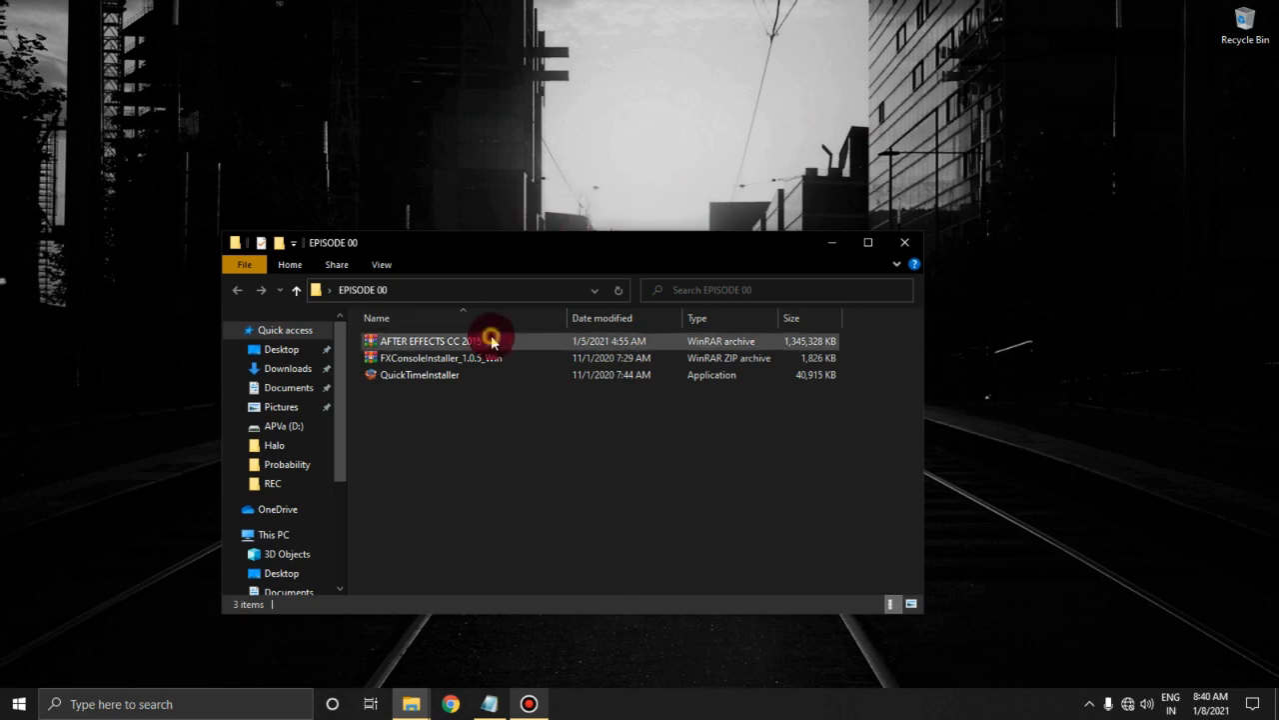
Step: Extract AFTER EFFECTS CC 2015.rar and open the extracted folder
{"action": "left_click", "coordinate": [430, 340]}
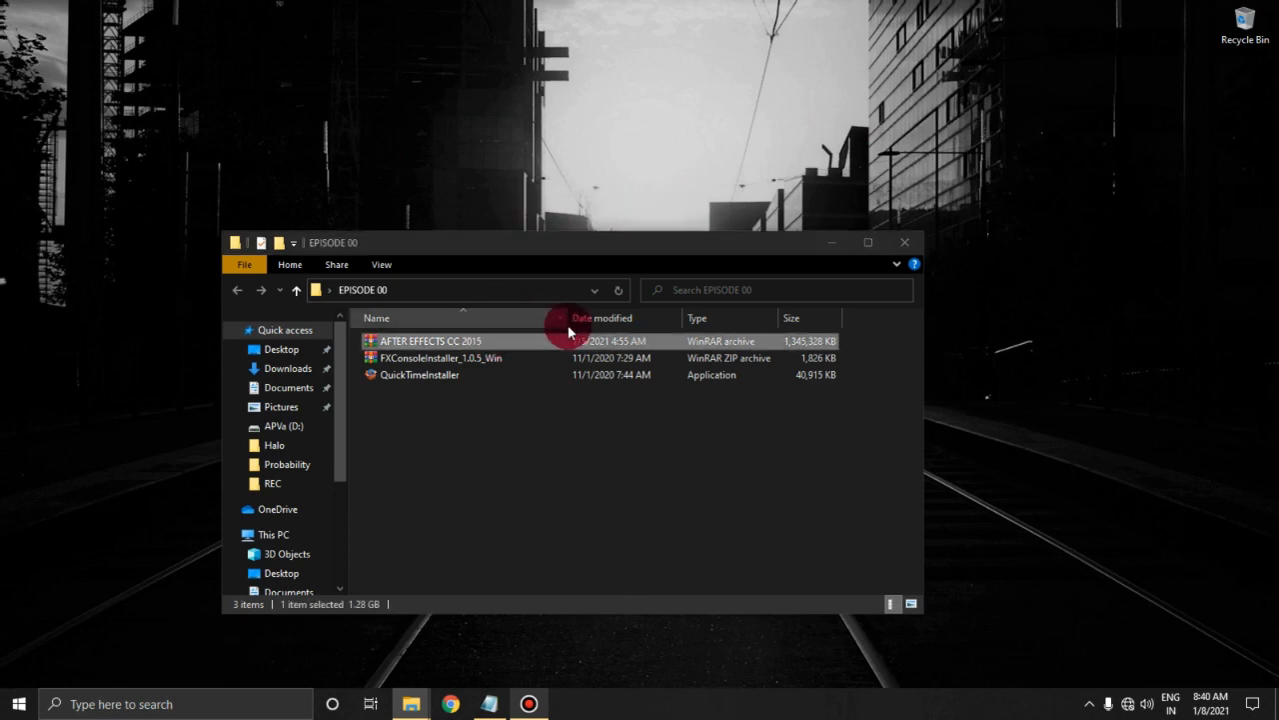
{"action": "double_click", "coordinate": [430, 341]}
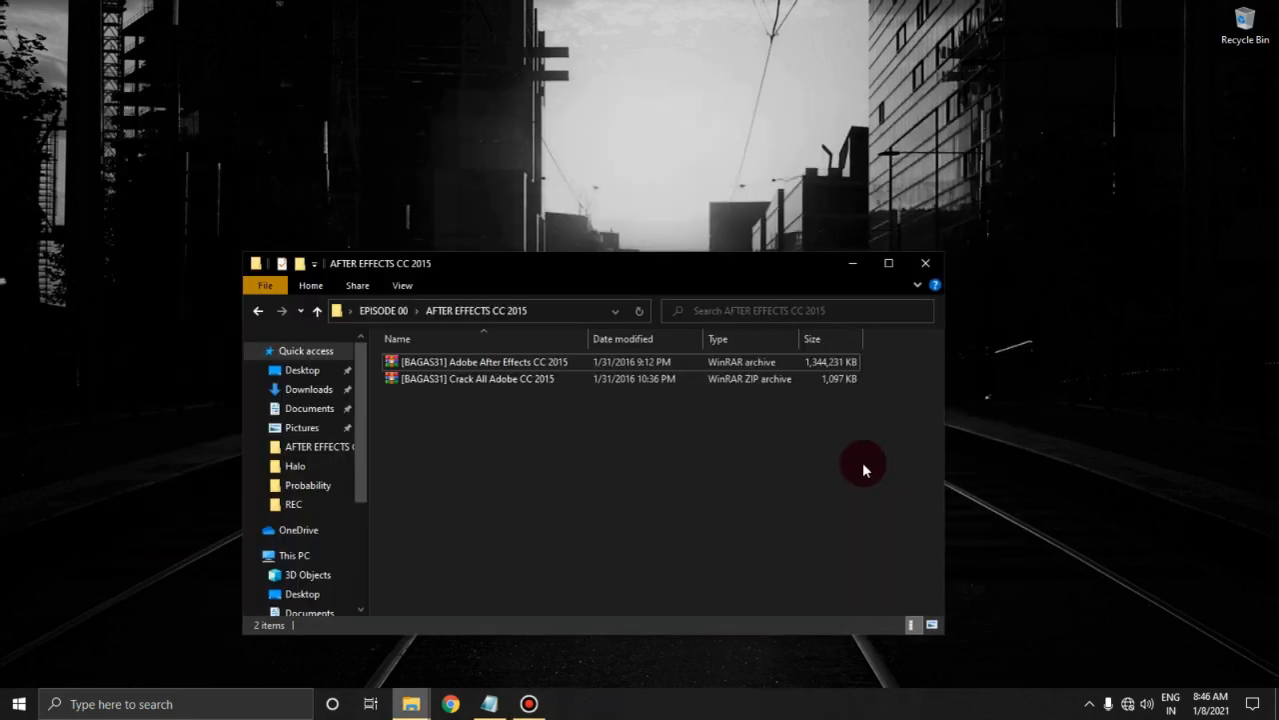
{"action": "left_click", "coordinate": [256, 309]}
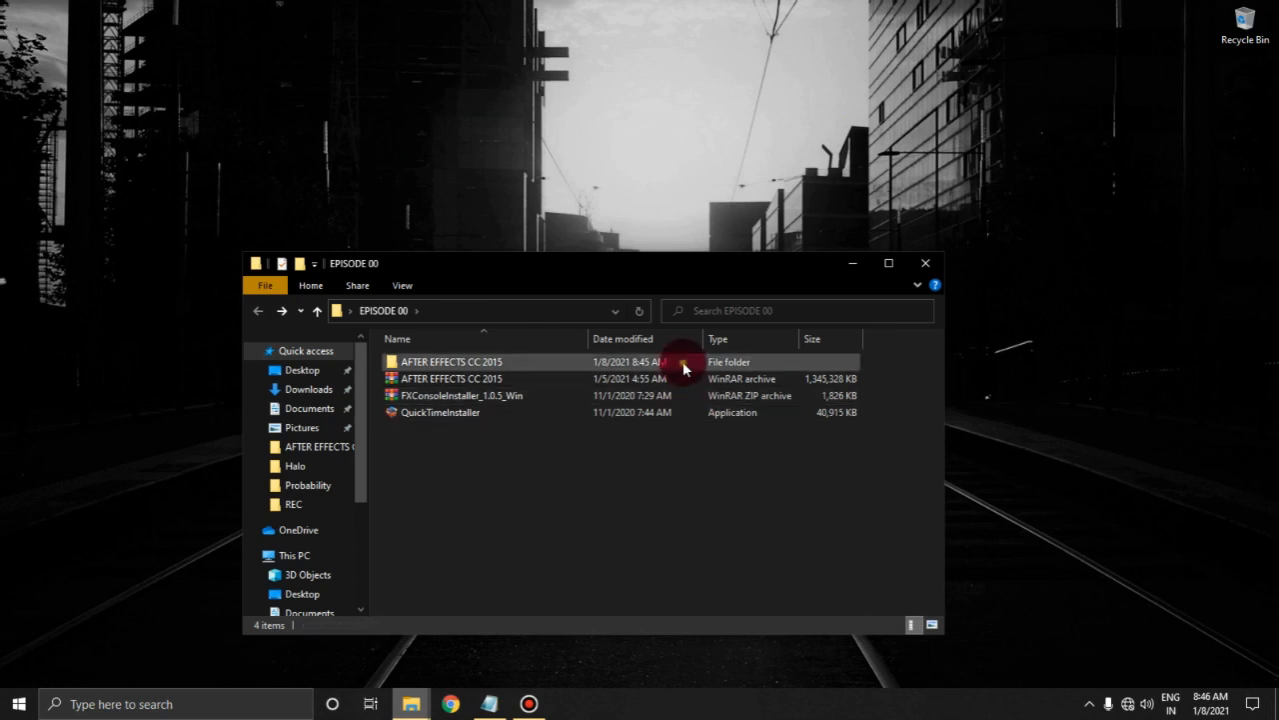
{"action": "double_click", "coordinate": [452, 361]}
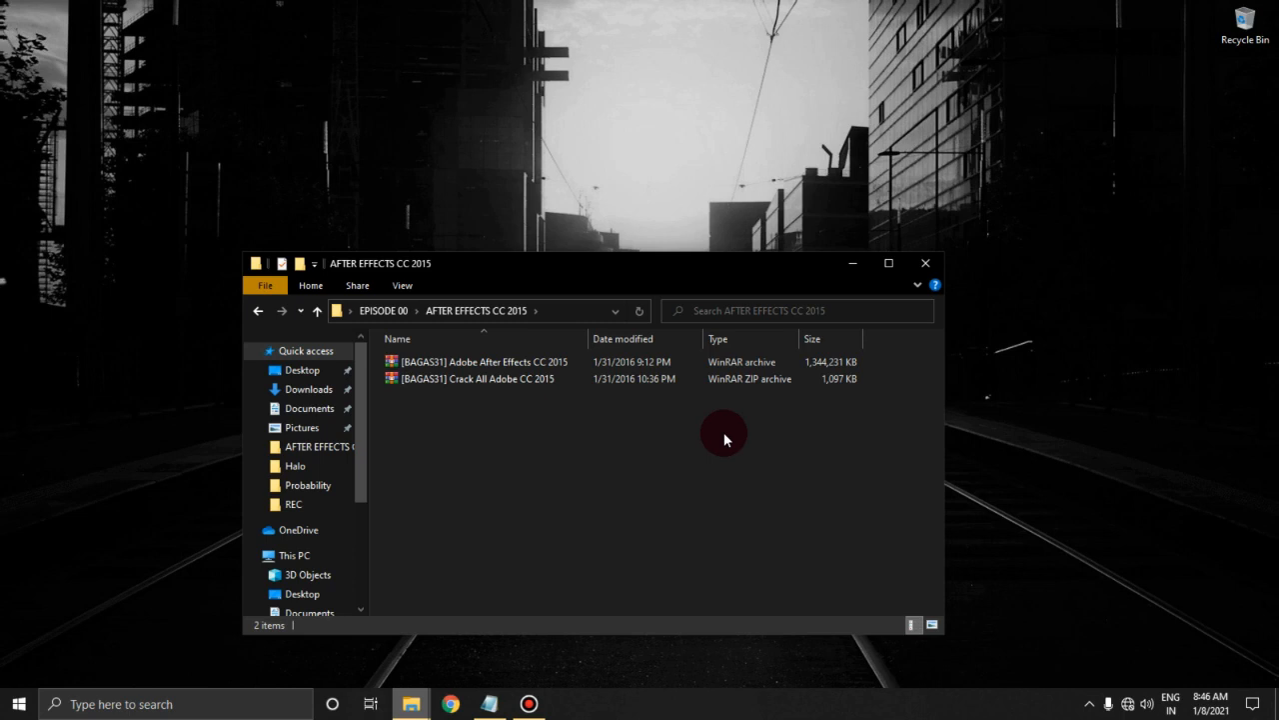
Step: Extract the Adobe After Effects CC 2015 archive, open its folder and select Set-up
{"action": "left_click", "coordinate": [480, 360]}
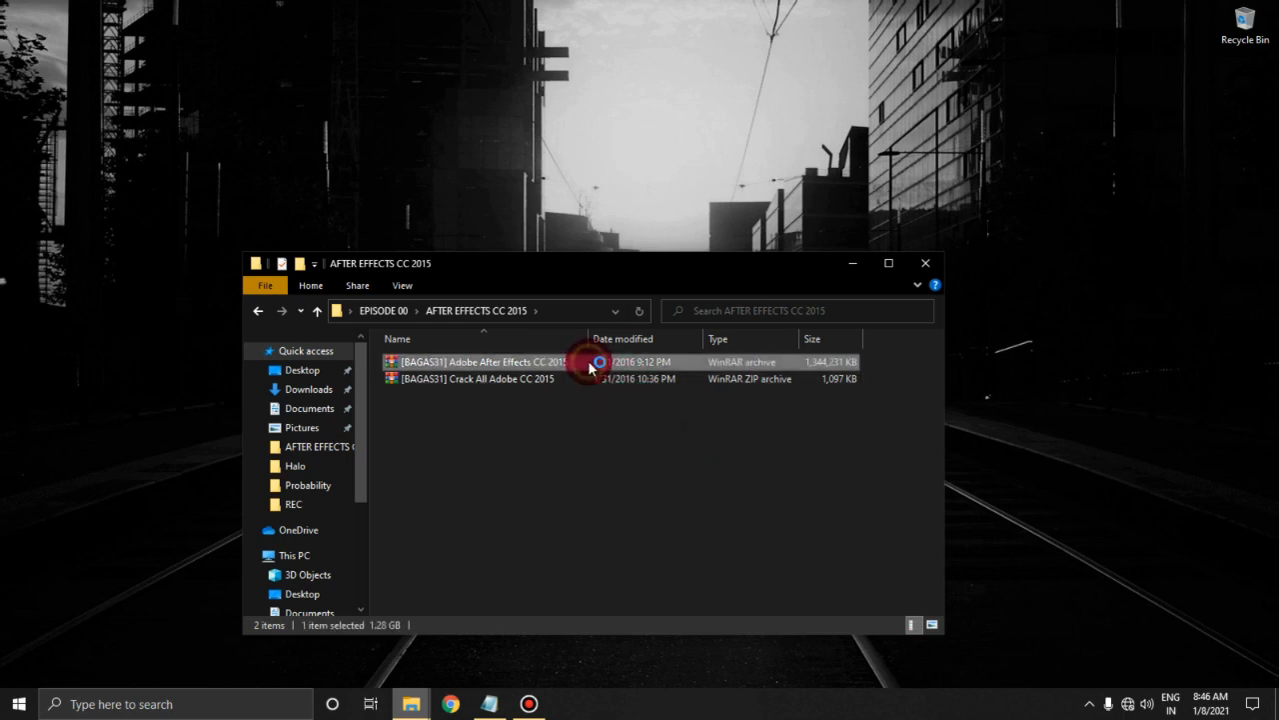
{"action": "double_click", "coordinate": [480, 361]}
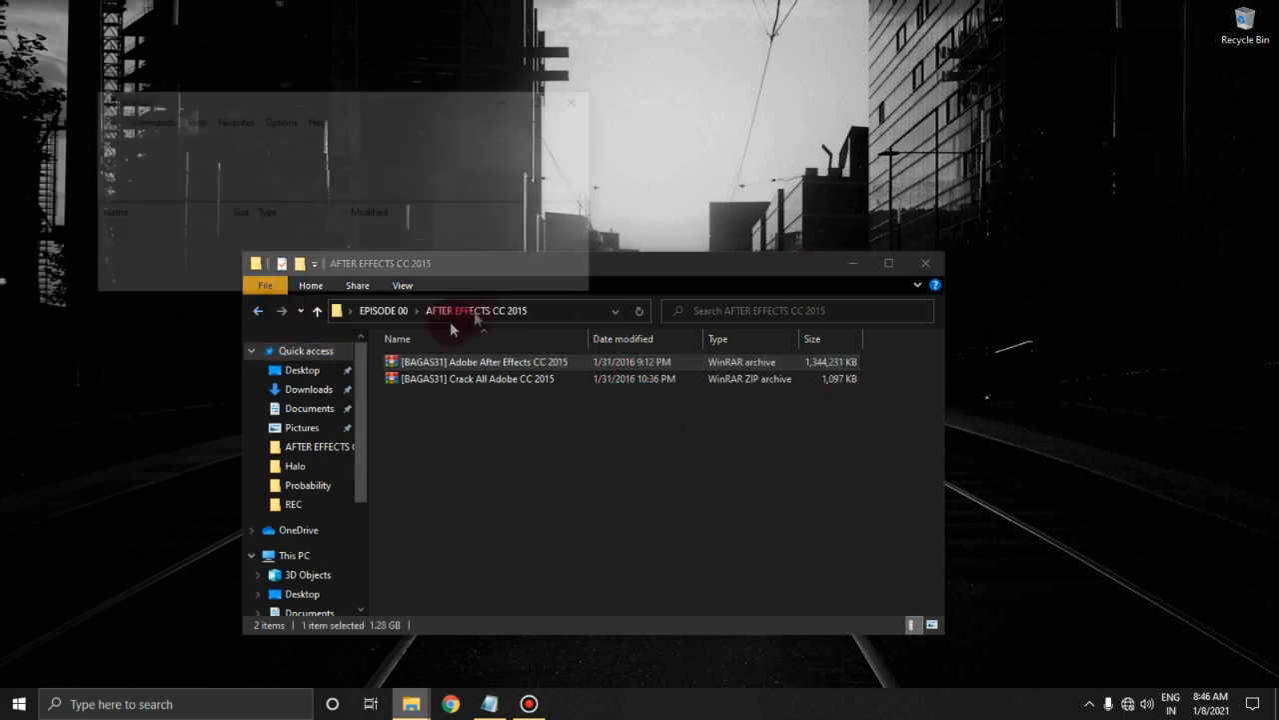
{"action": "double_click", "coordinate": [485, 361]}
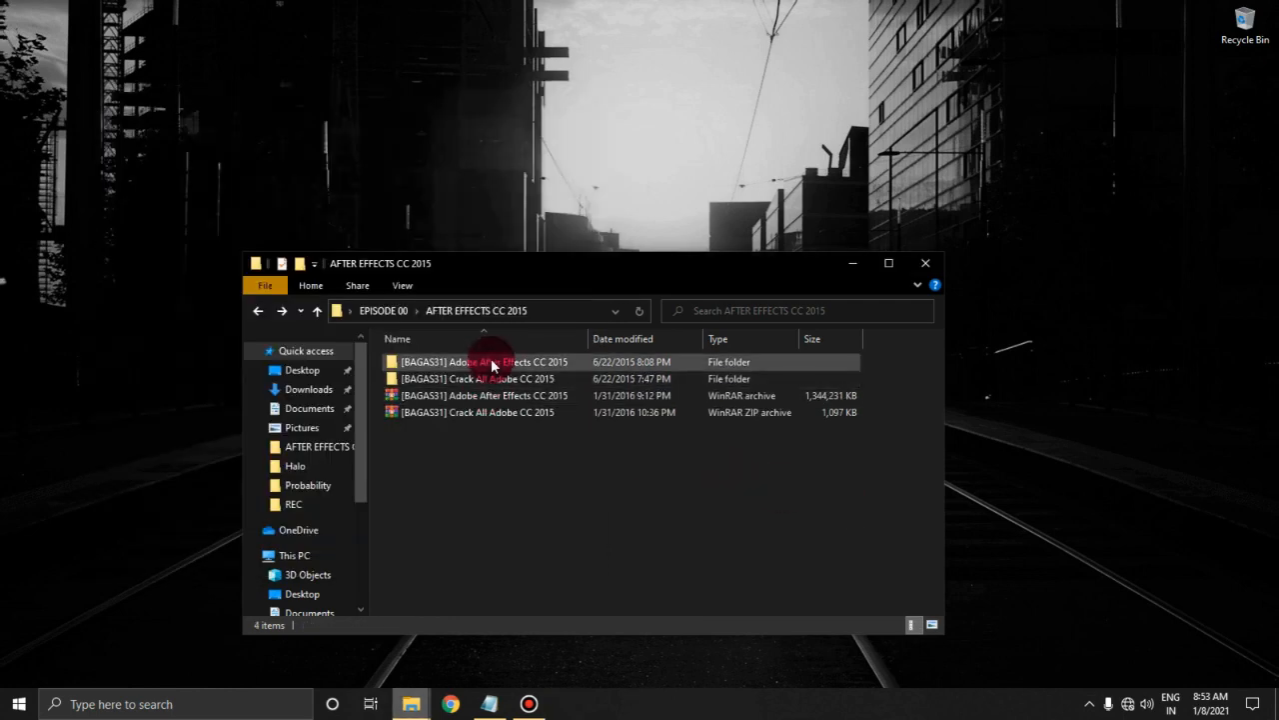
{"action": "double_click", "coordinate": [482, 361]}
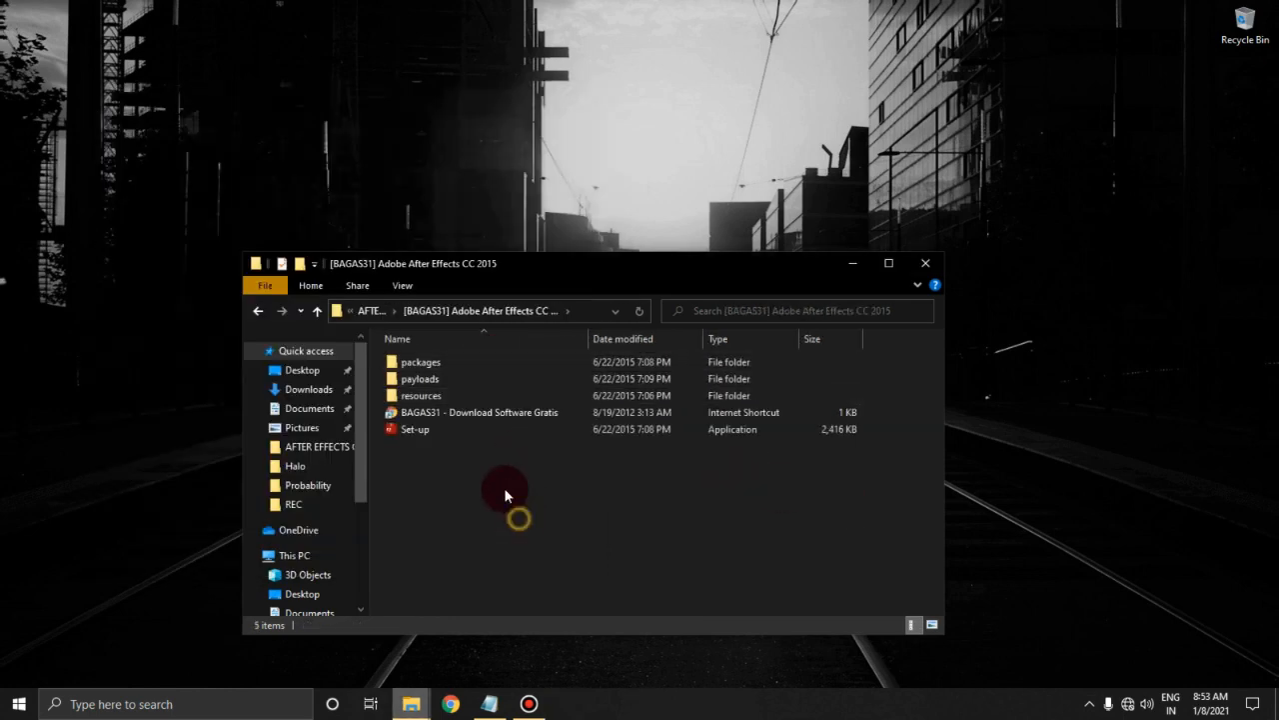
{"action": "left_click", "coordinate": [415, 429]}
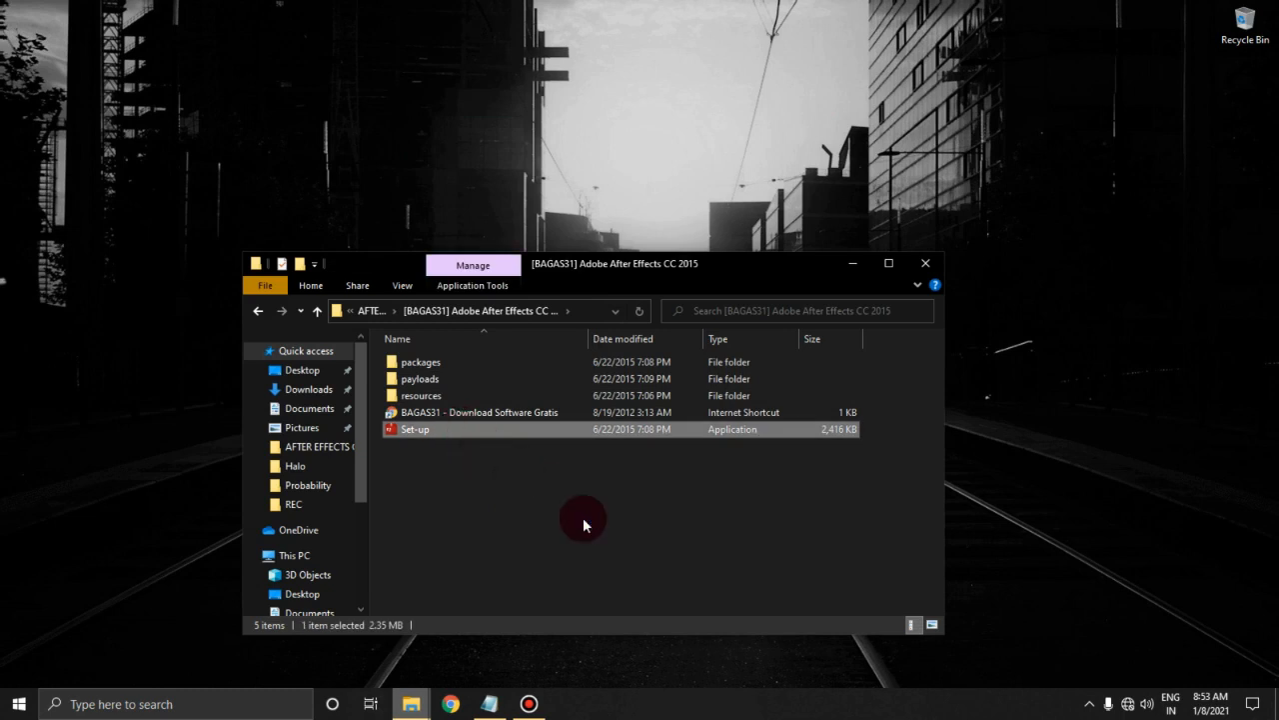
Step: Run Set-up, choose Try, sign in later, and accept the license agreement
{"action": "double_click", "coordinate": [414, 428]}
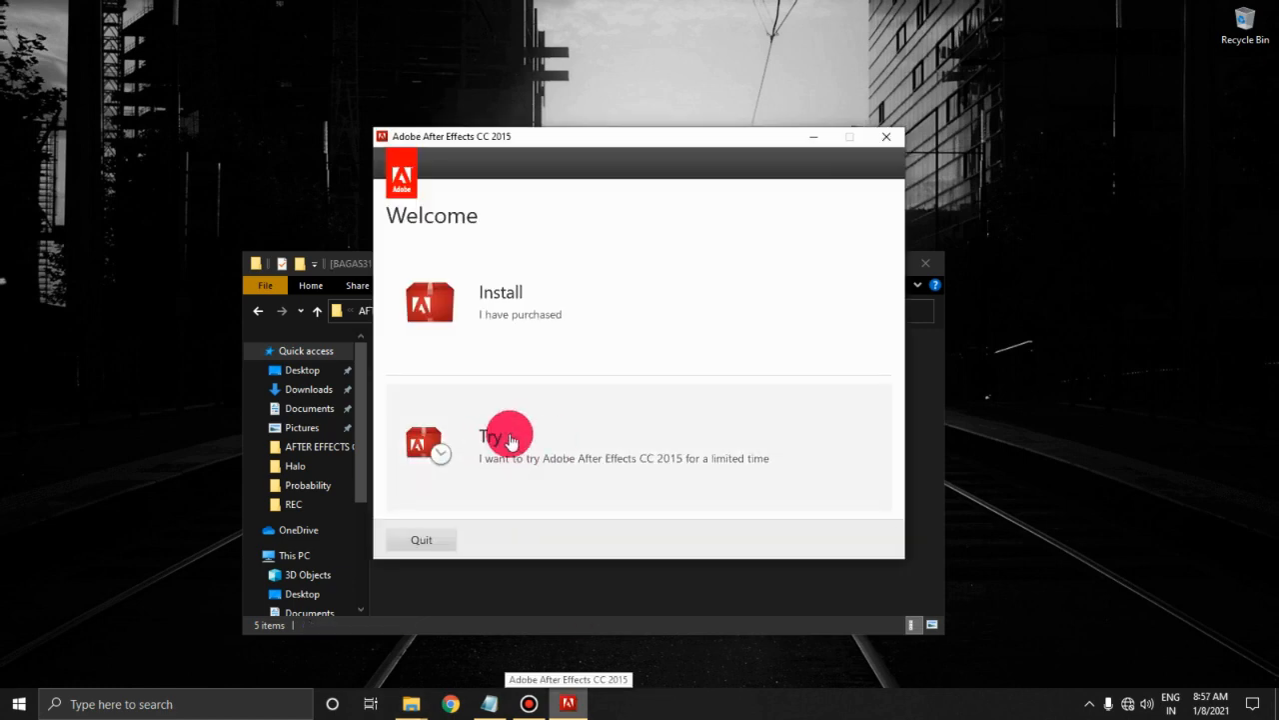
{"action": "left_click", "coordinate": [500, 300]}
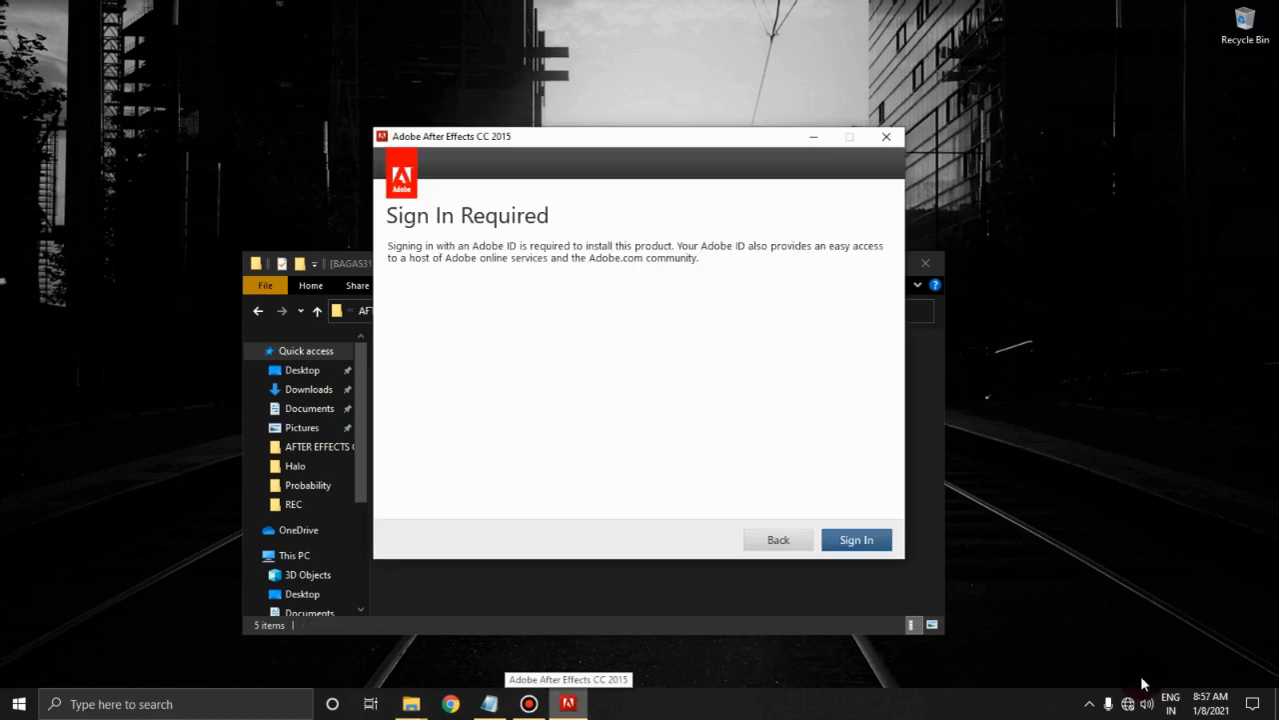
{"action": "left_click", "coordinate": [855, 539]}
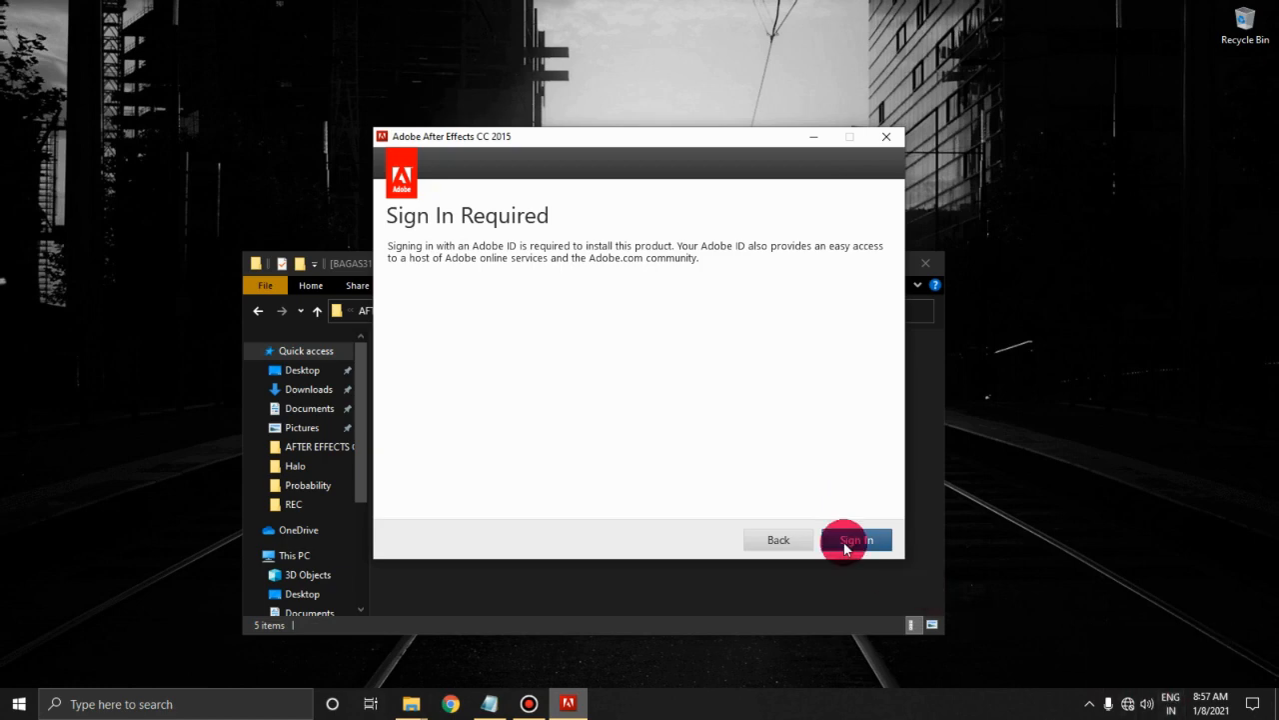
{"action": "left_click", "coordinate": [854, 540]}
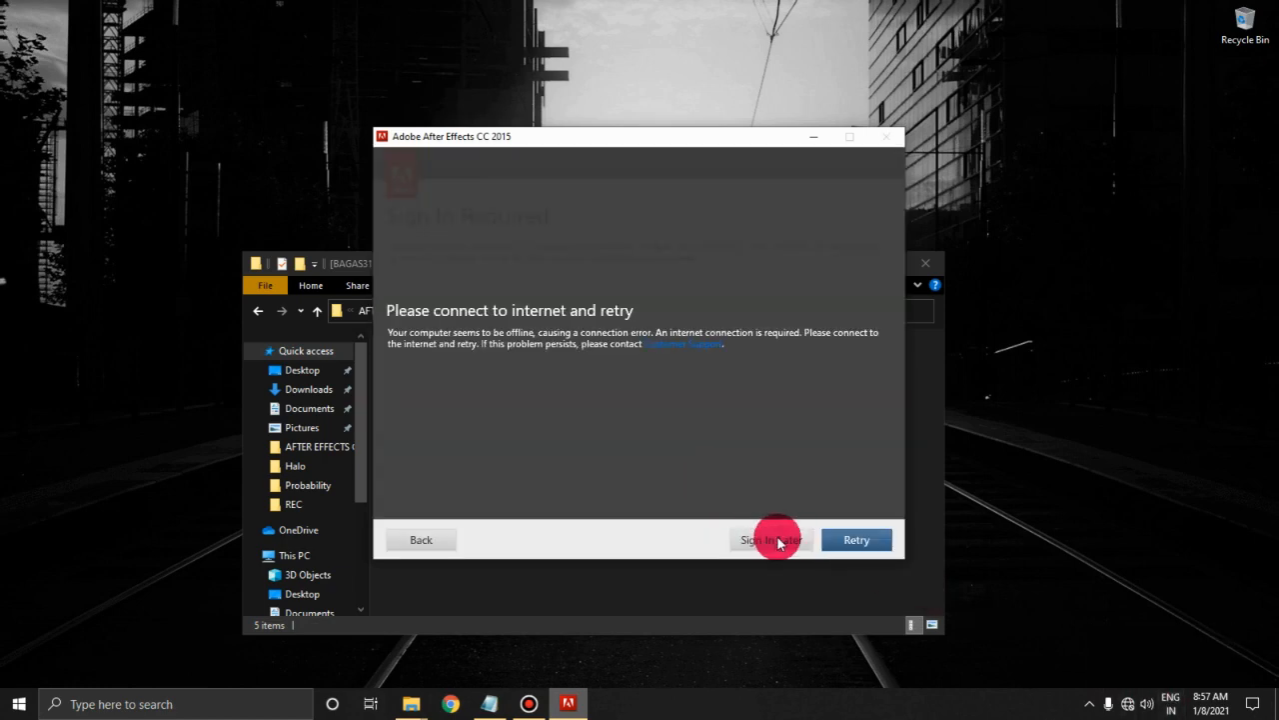
{"action": "left_click", "coordinate": [770, 539]}
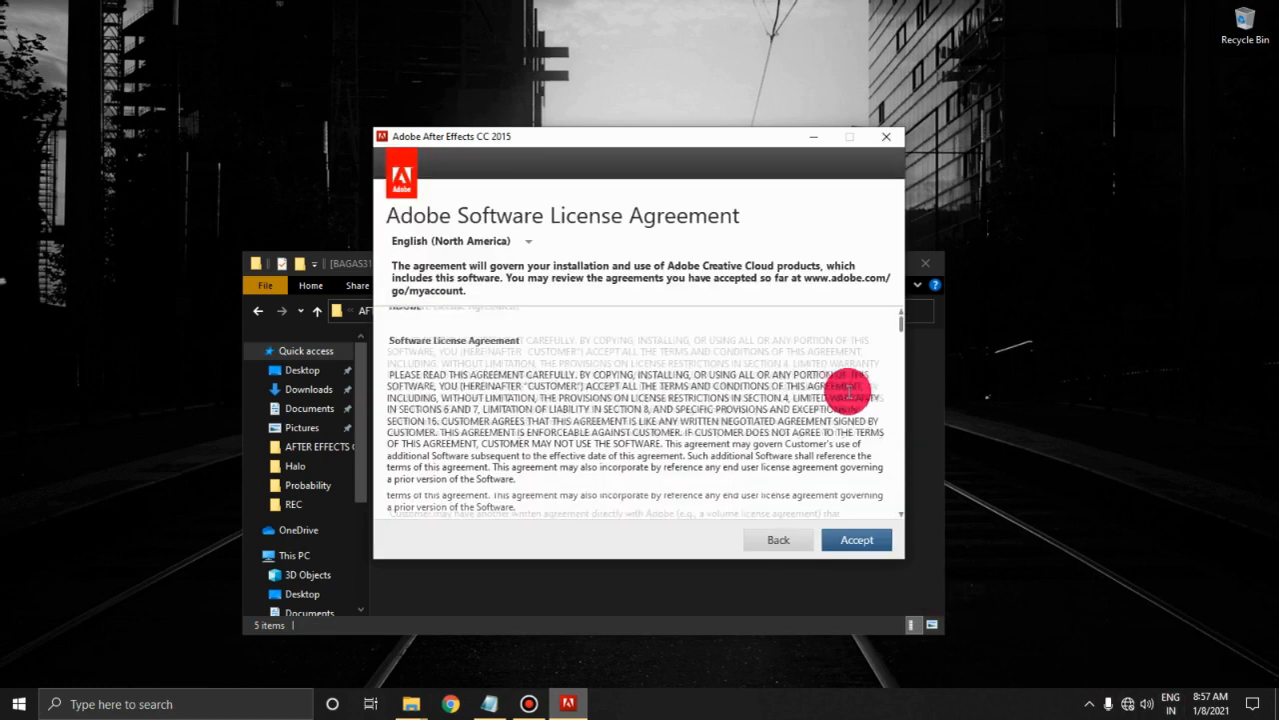
{"action": "left_click", "coordinate": [855, 539]}
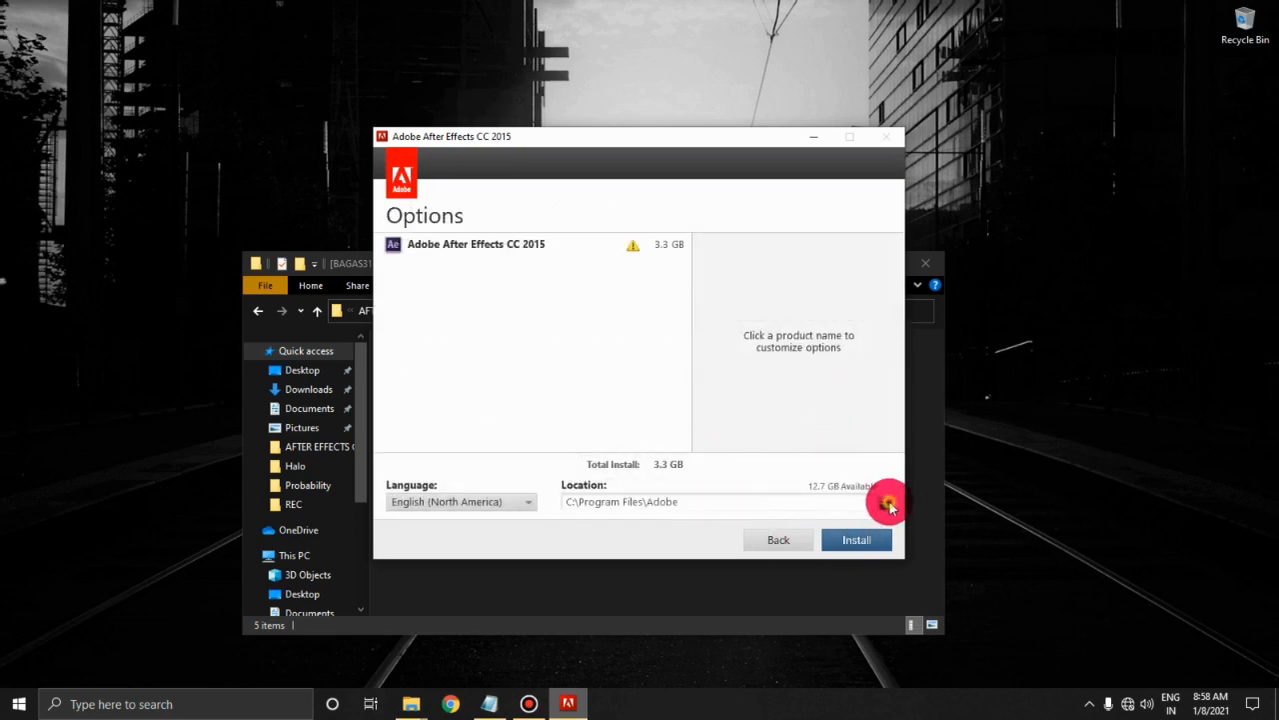
Step: Set the install location to a new AFTER EFFECTS folder on D: and start installing
{"action": "left_click", "coordinate": [888, 503]}
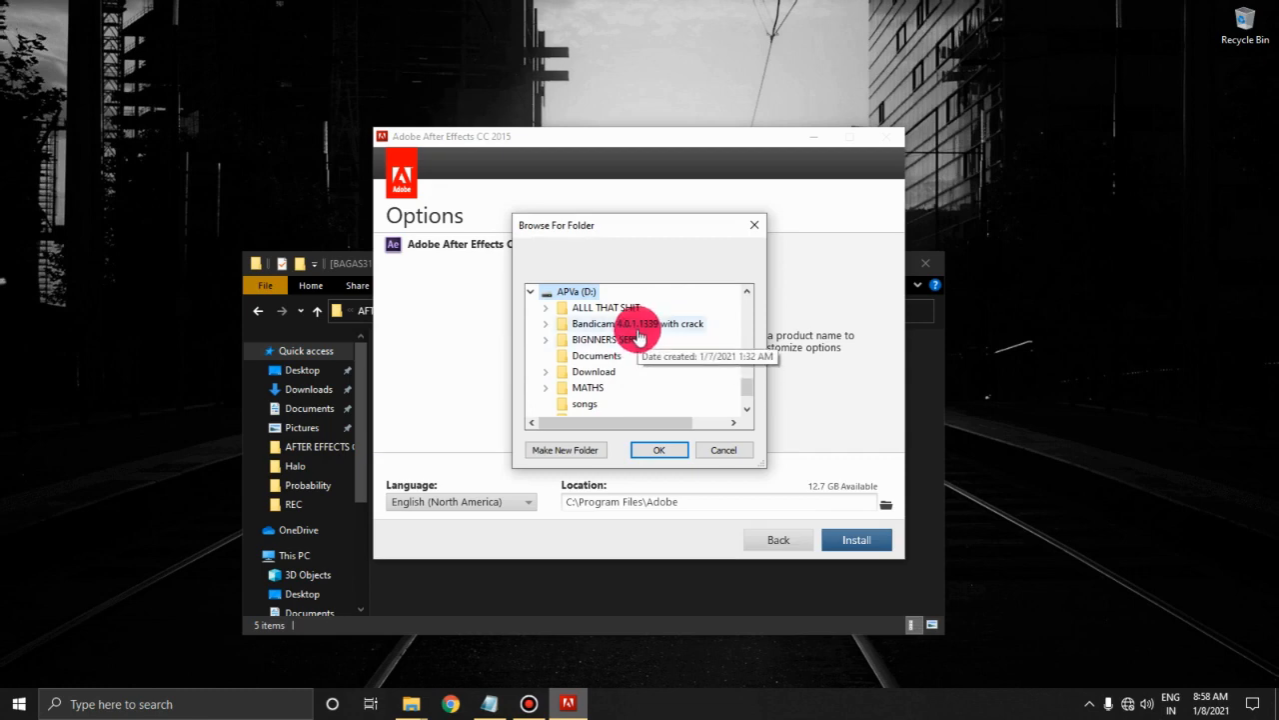
{"action": "left_click", "coordinate": [565, 449]}
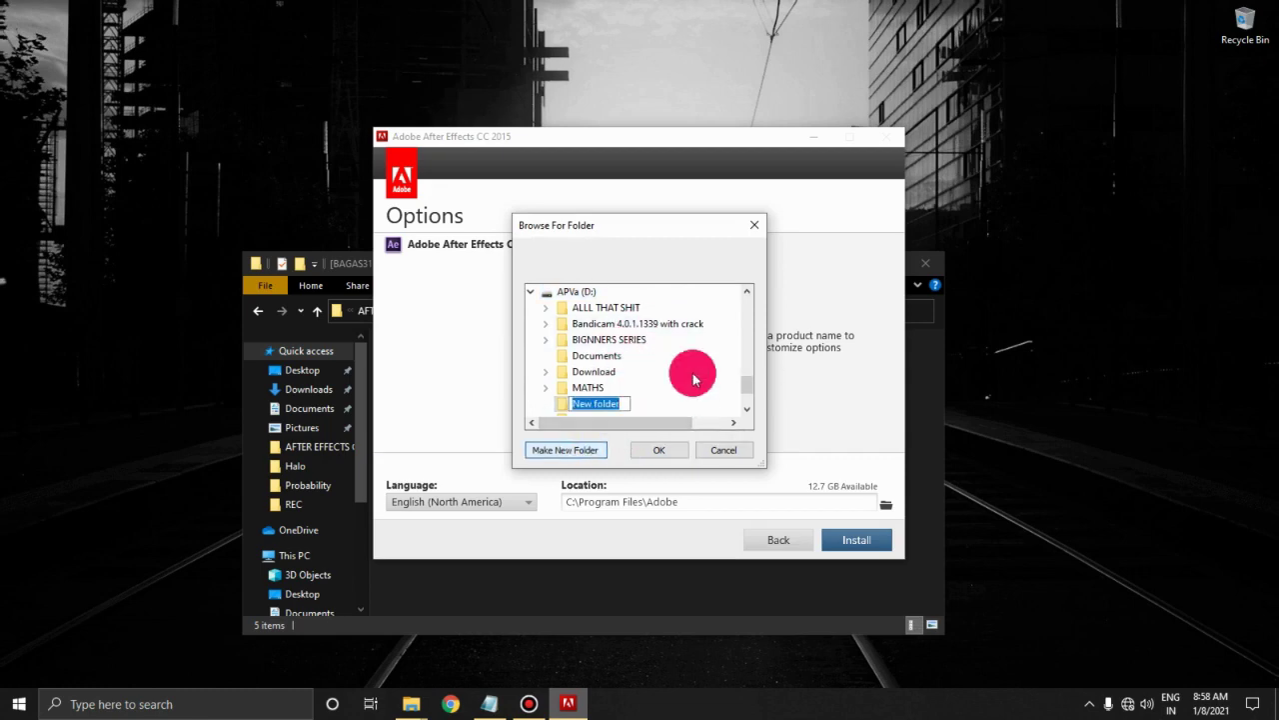
{"action": "type", "text": "AFTER EFFECTS"}
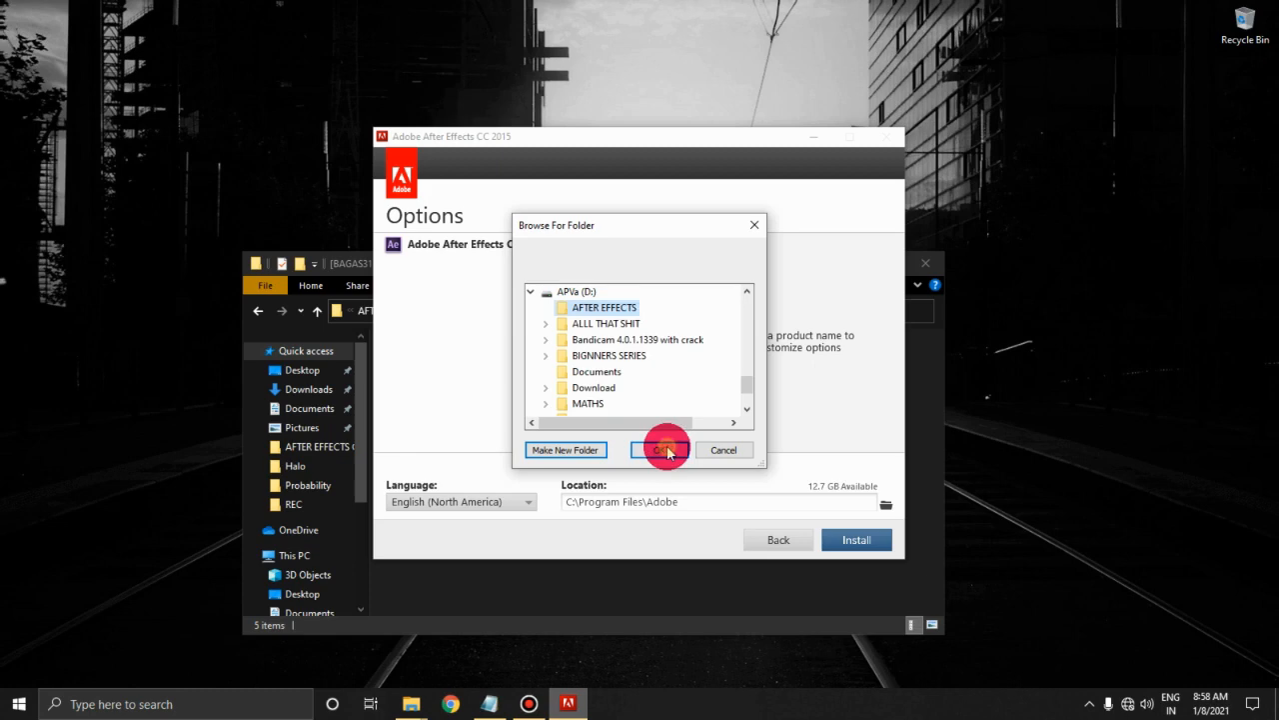
{"action": "left_click", "coordinate": [659, 449]}
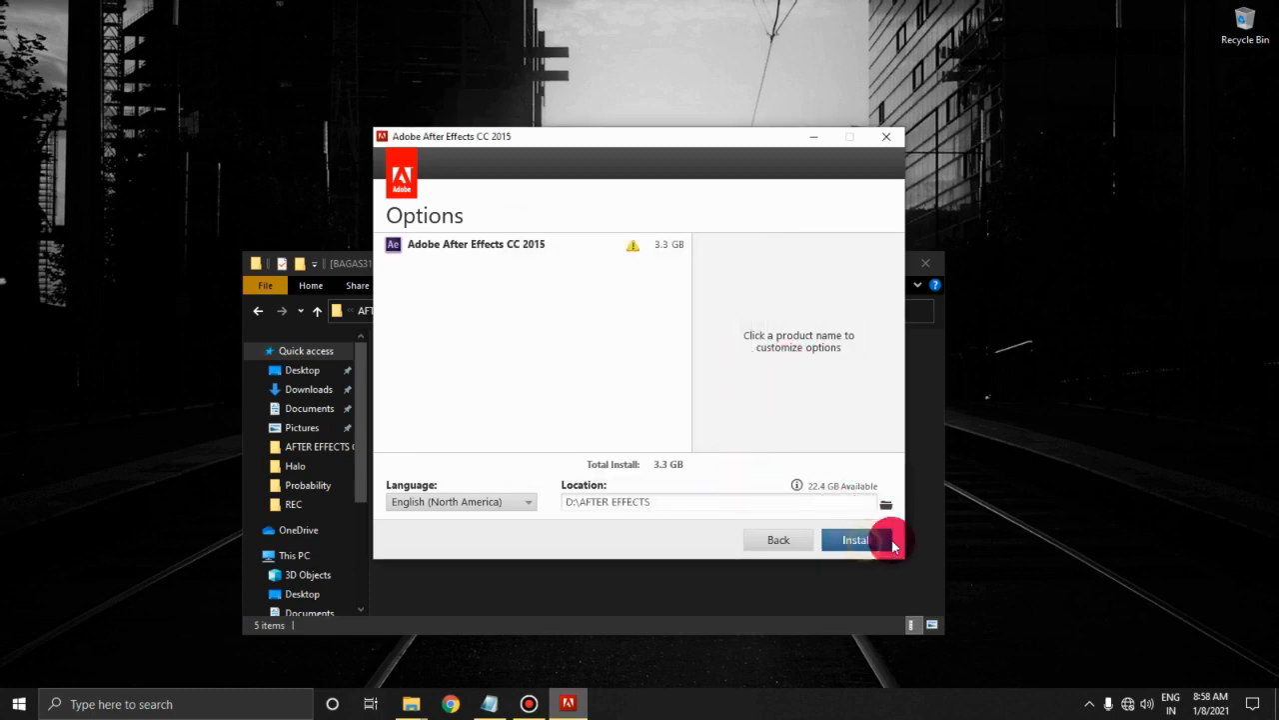
{"action": "mouse_move", "coordinate": [730, 365]}
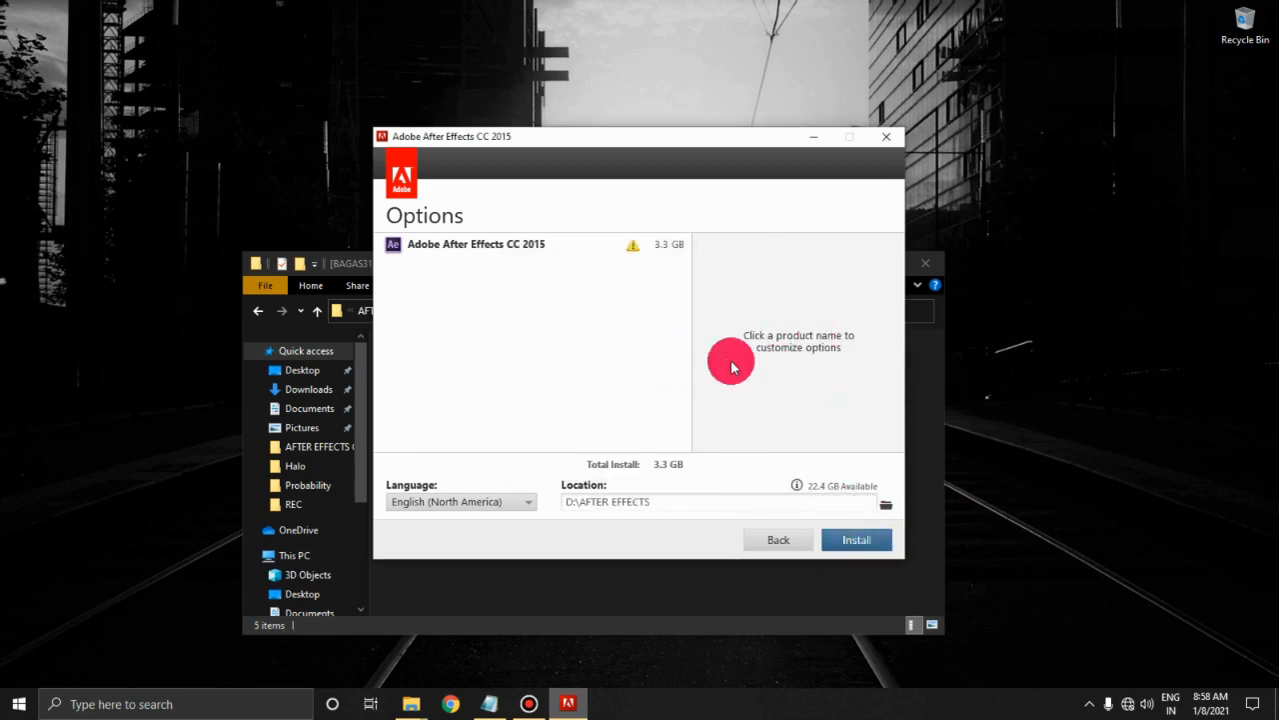
{"action": "left_click", "coordinate": [855, 539]}
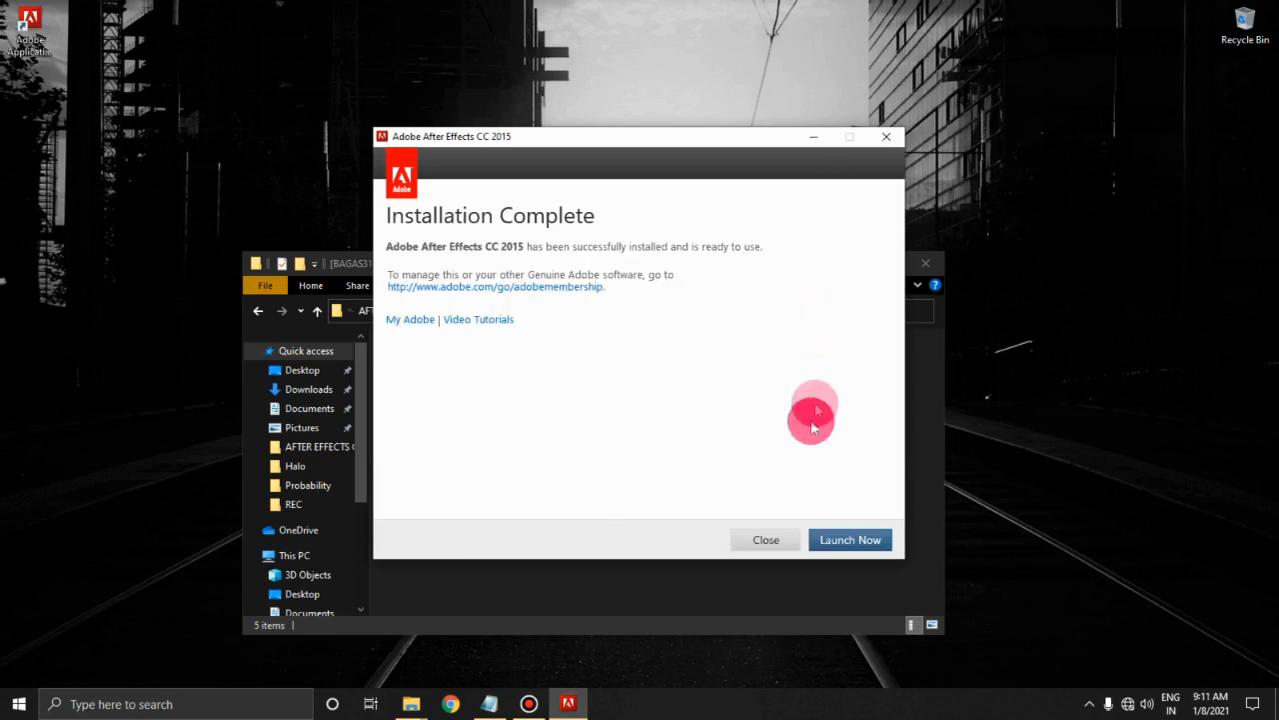
Step: Close the After Effects installer's Installation Complete screen
{"action": "left_click", "coordinate": [765, 540]}
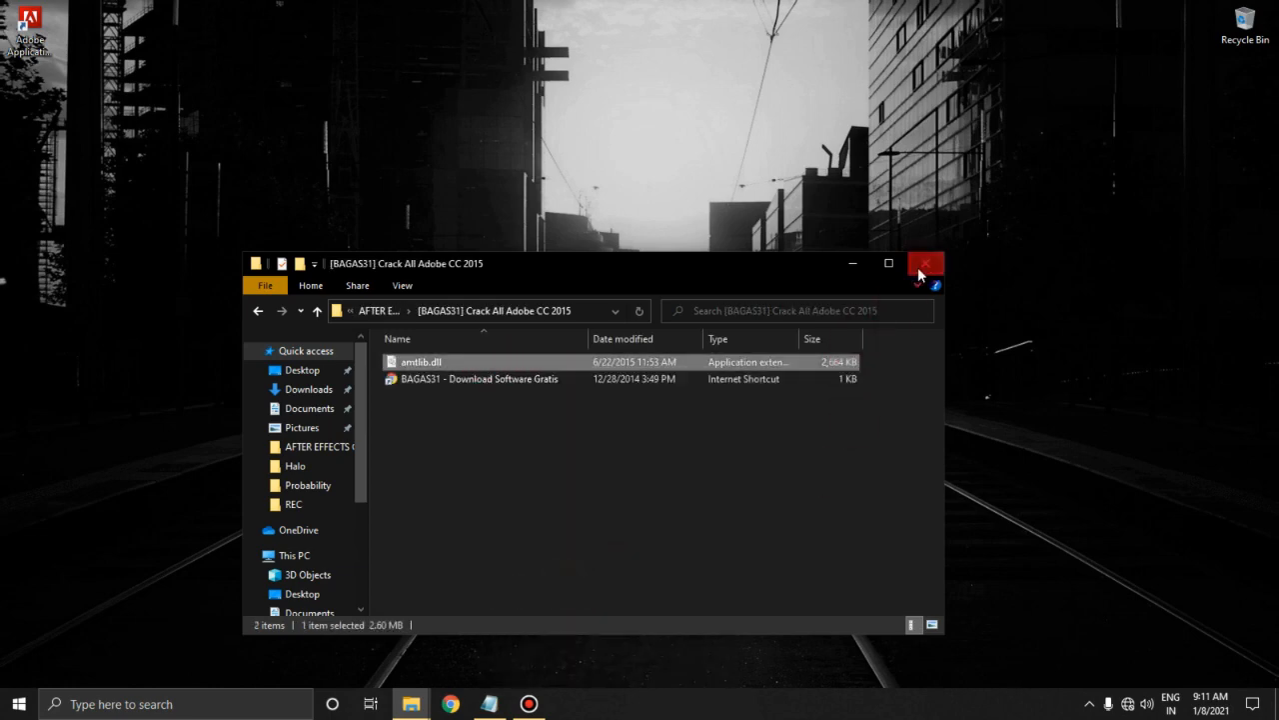
Step: Go to After Effects' install location and replace its amtlib.dll with the crack copy
{"action": "left_click", "coordinate": [924, 263]}
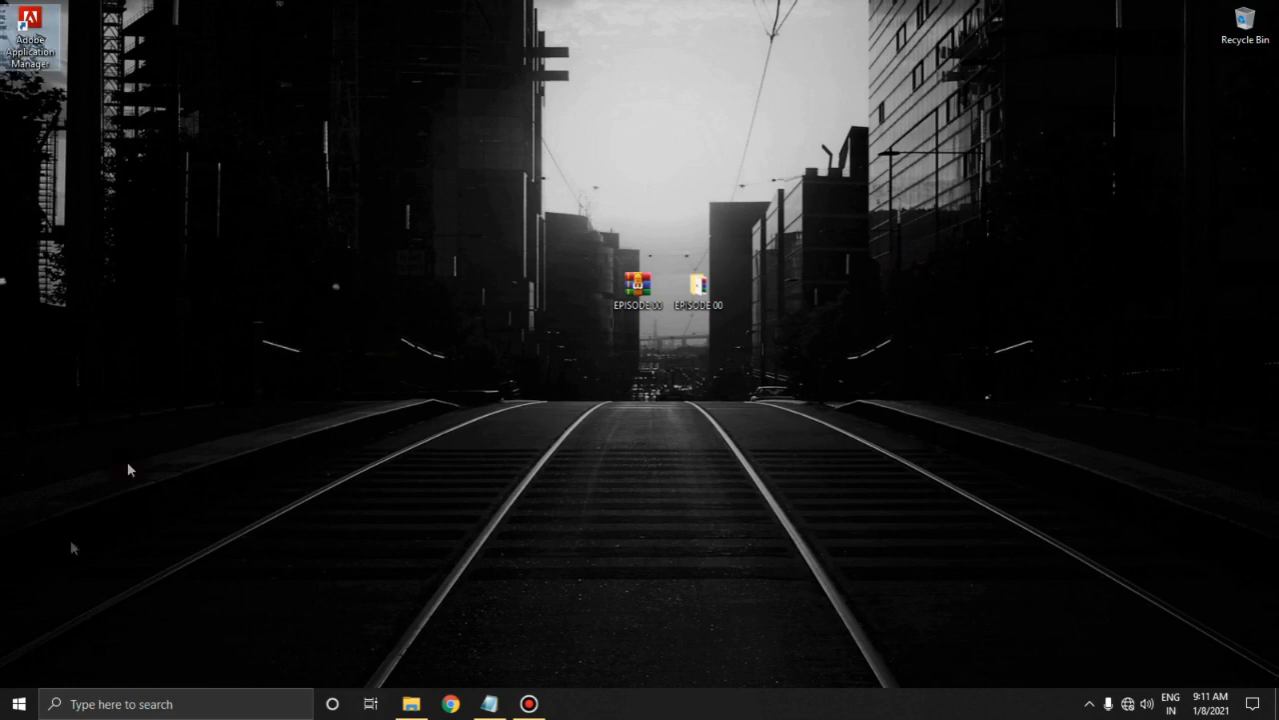
{"action": "left_click", "coordinate": [18, 702]}
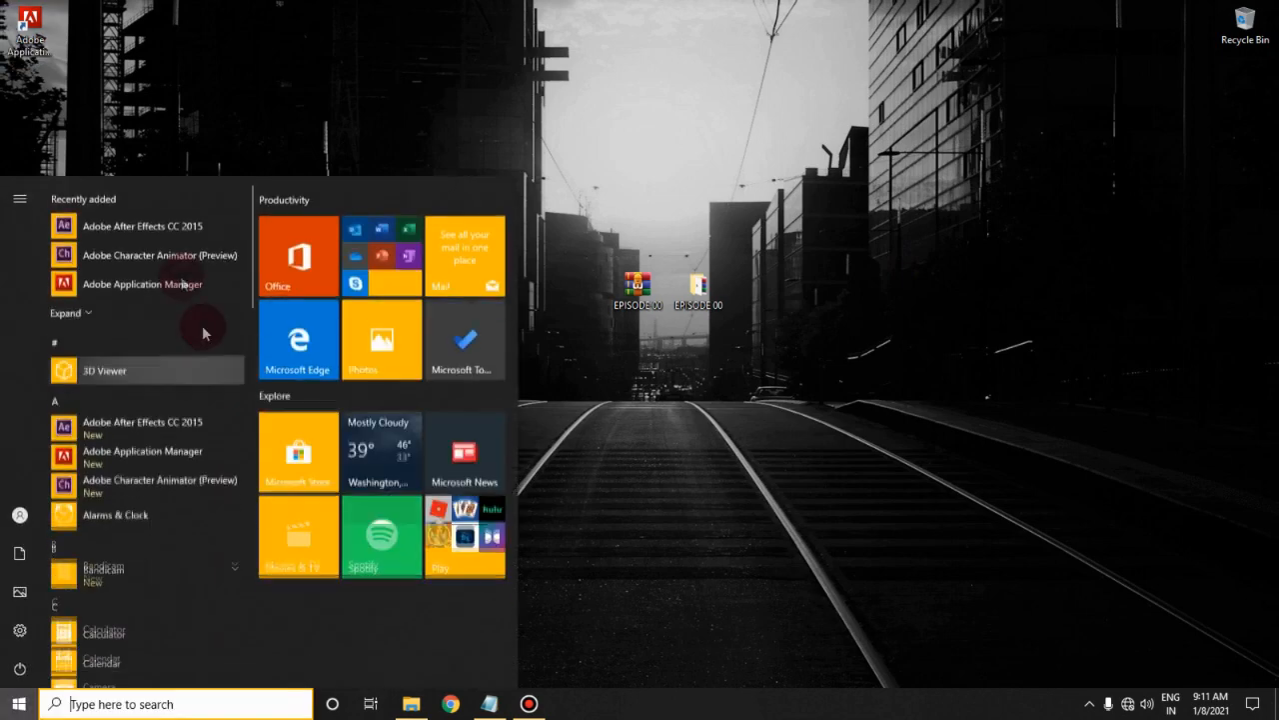
{"action": "left_click", "coordinate": [64, 312]}
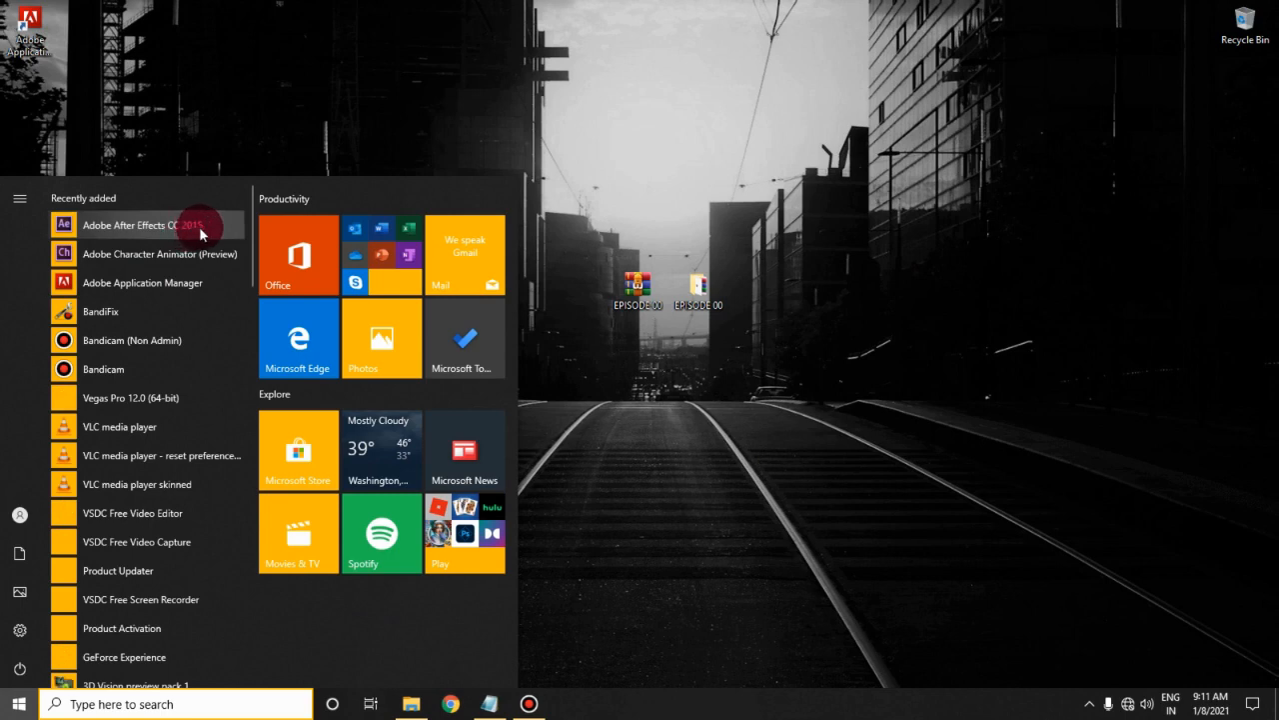
{"action": "right_click", "coordinate": [160, 225]}
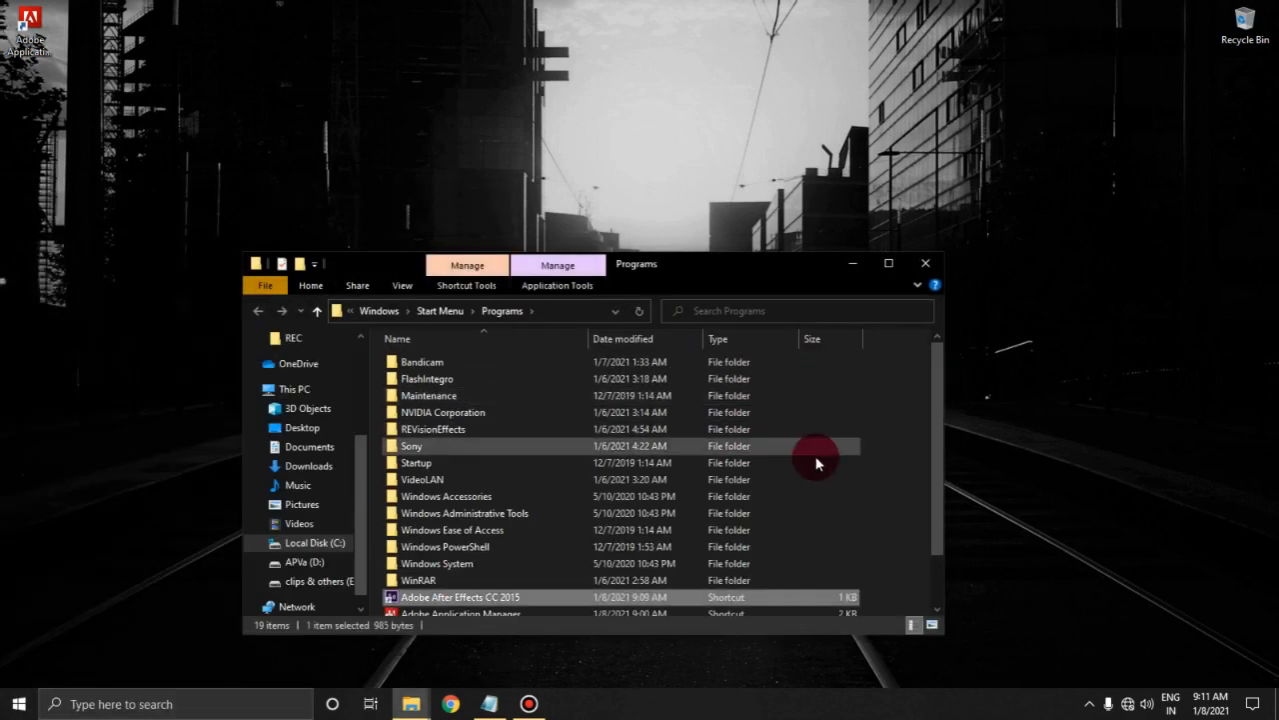
{"action": "scroll", "scroll_direction": "down", "scroll_amount": 3}
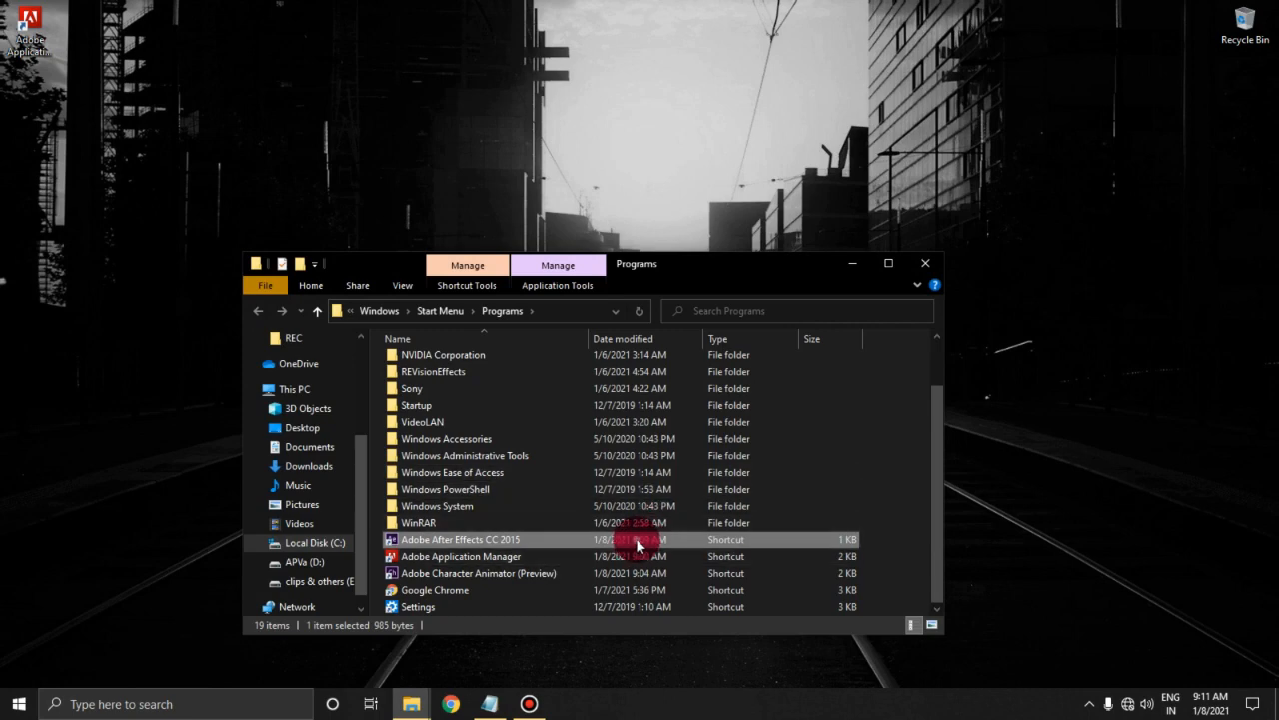
{"action": "right_click", "coordinate": [458, 539]}
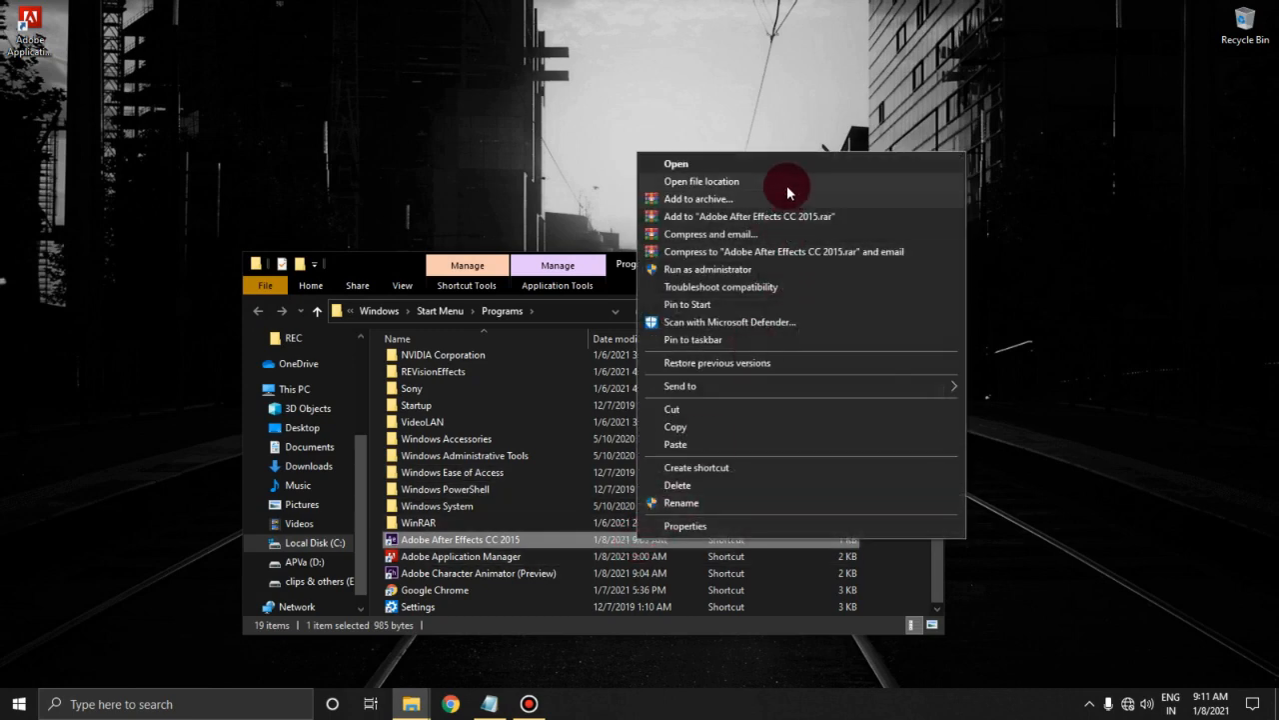
{"action": "left_click", "coordinate": [702, 181]}
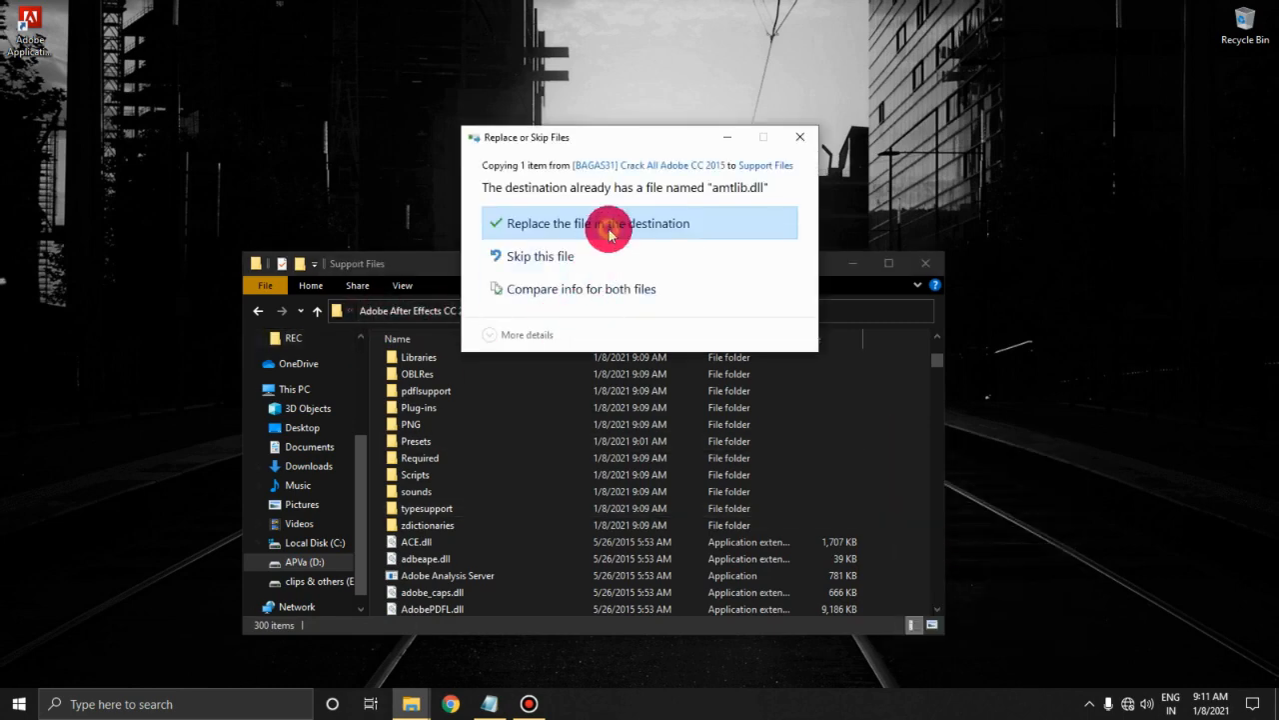
{"action": "left_click", "coordinate": [598, 222]}
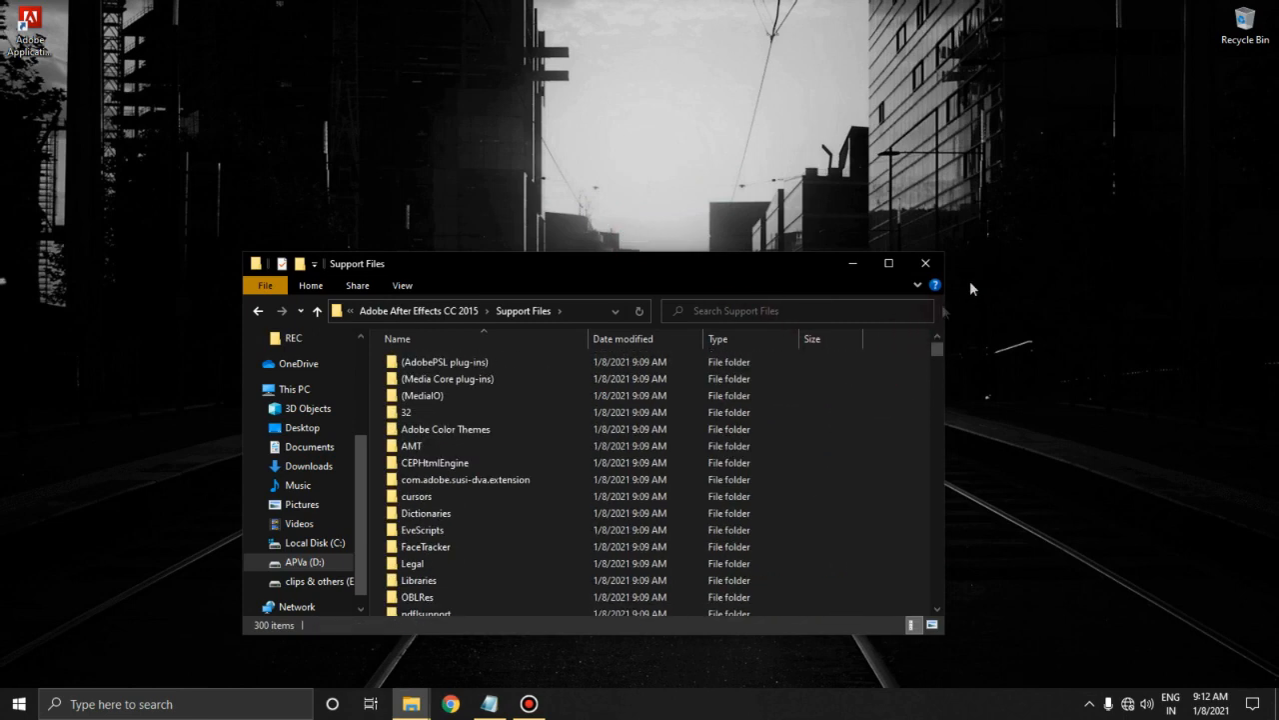
Step: Extract FXConsoleInstaller_1.0.5_Win in EPISODE 00 and run FXConsole_1.0.5_Installer_x64
{"action": "left_click", "coordinate": [924, 263]}
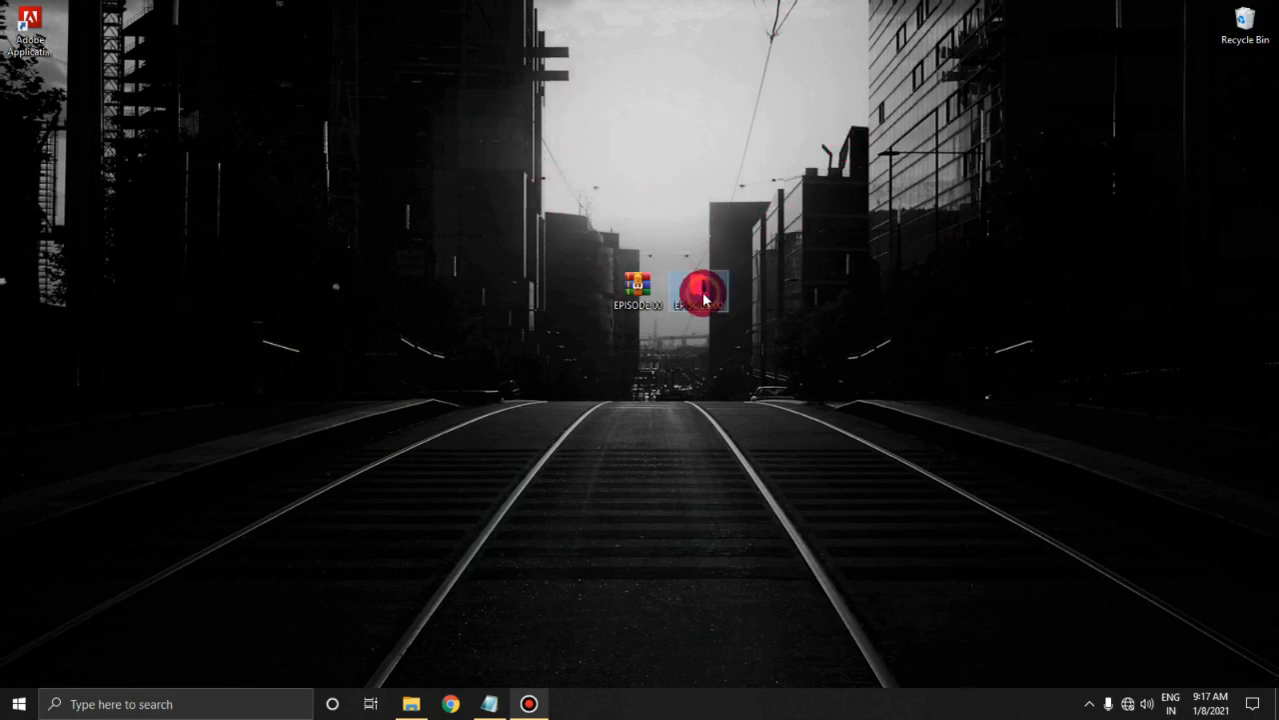
{"action": "double_click", "coordinate": [637, 285]}
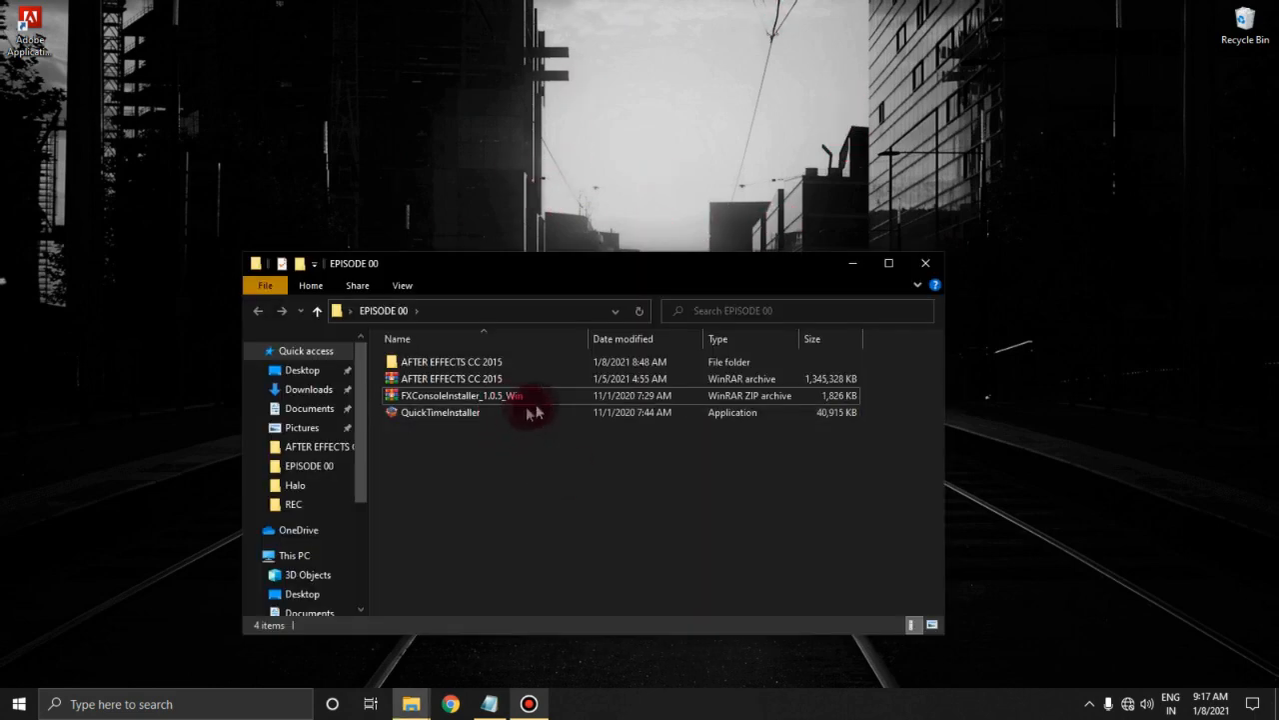
{"action": "left_click", "coordinate": [460, 395]}
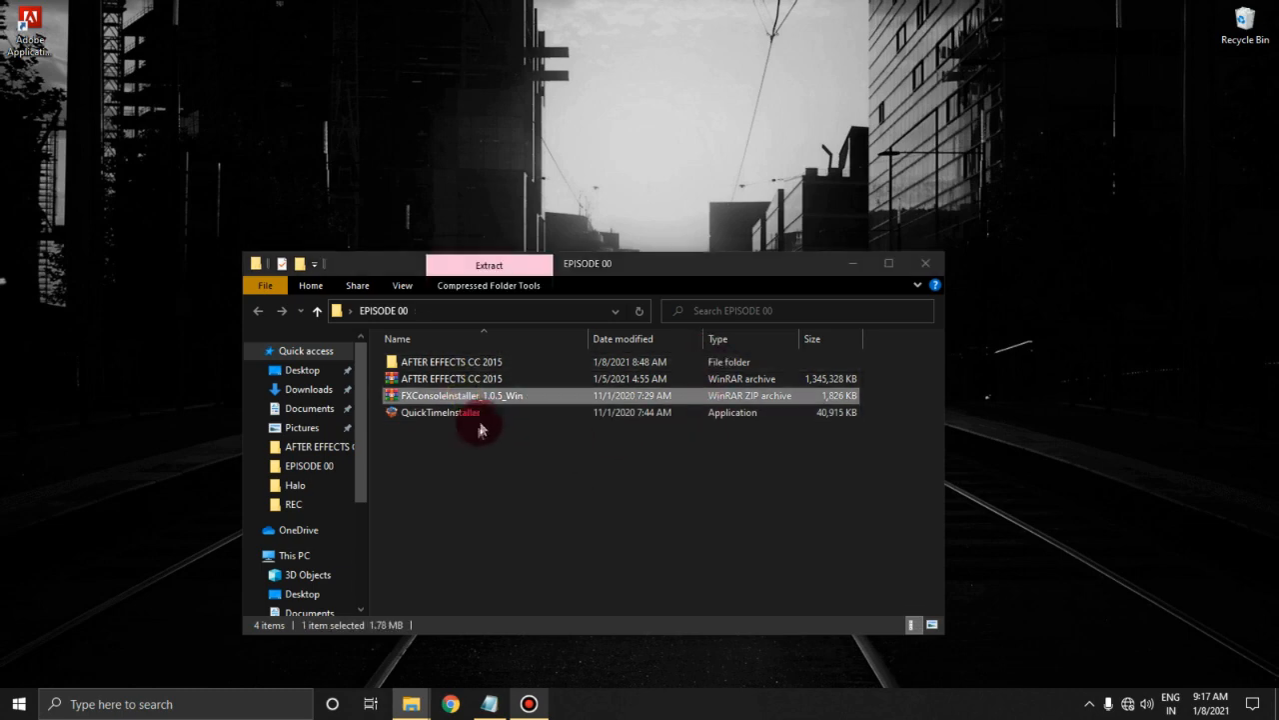
{"action": "double_click", "coordinate": [459, 395]}
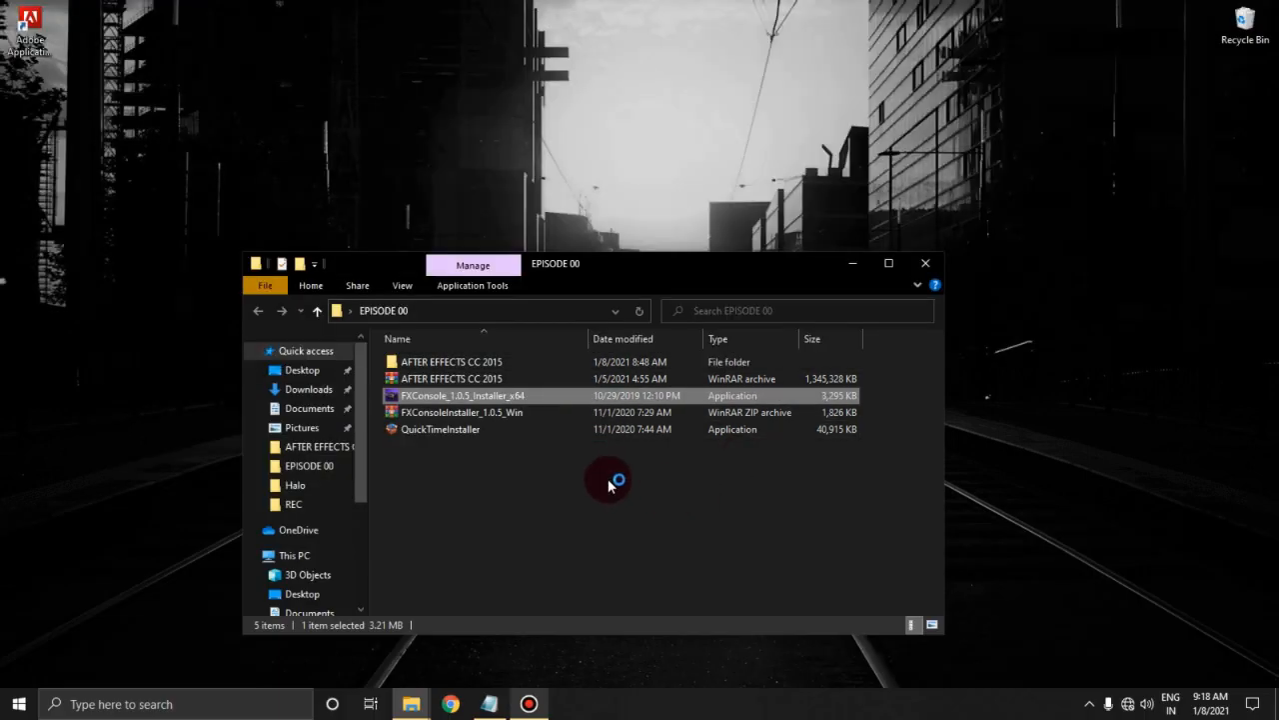
{"action": "double_click", "coordinate": [461, 394]}
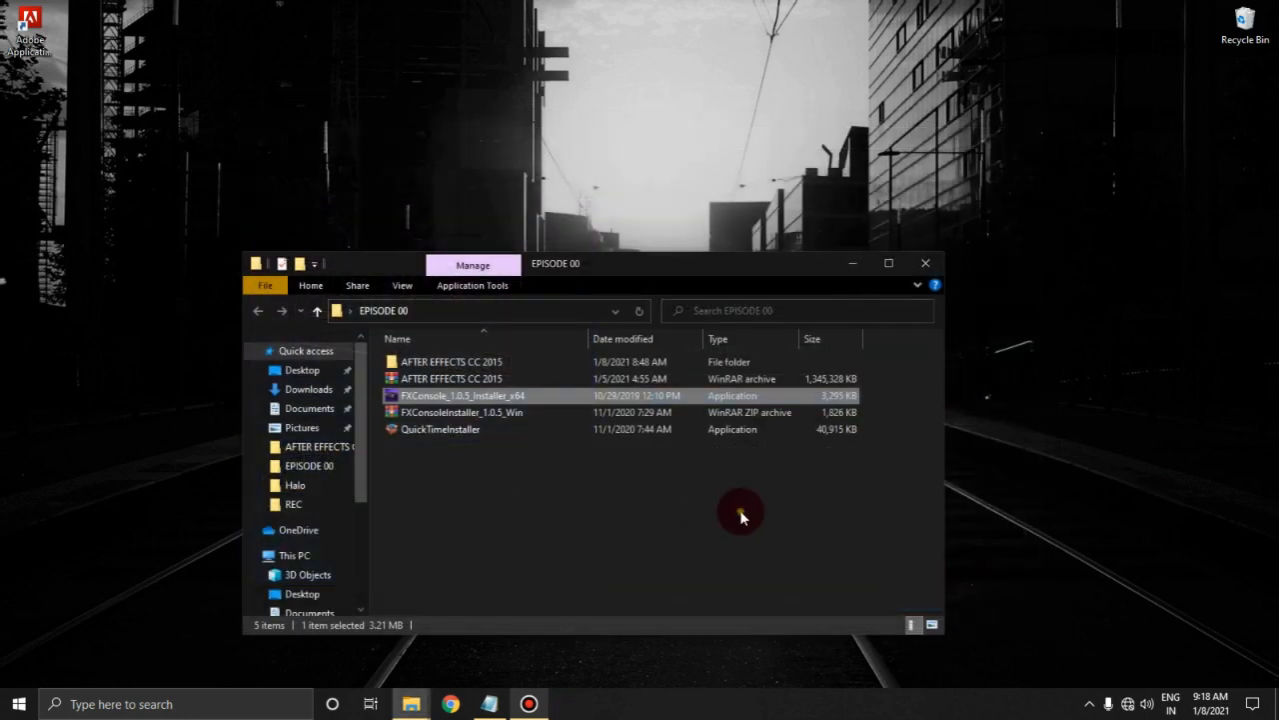
{"action": "left_click", "coordinate": [440, 429]}
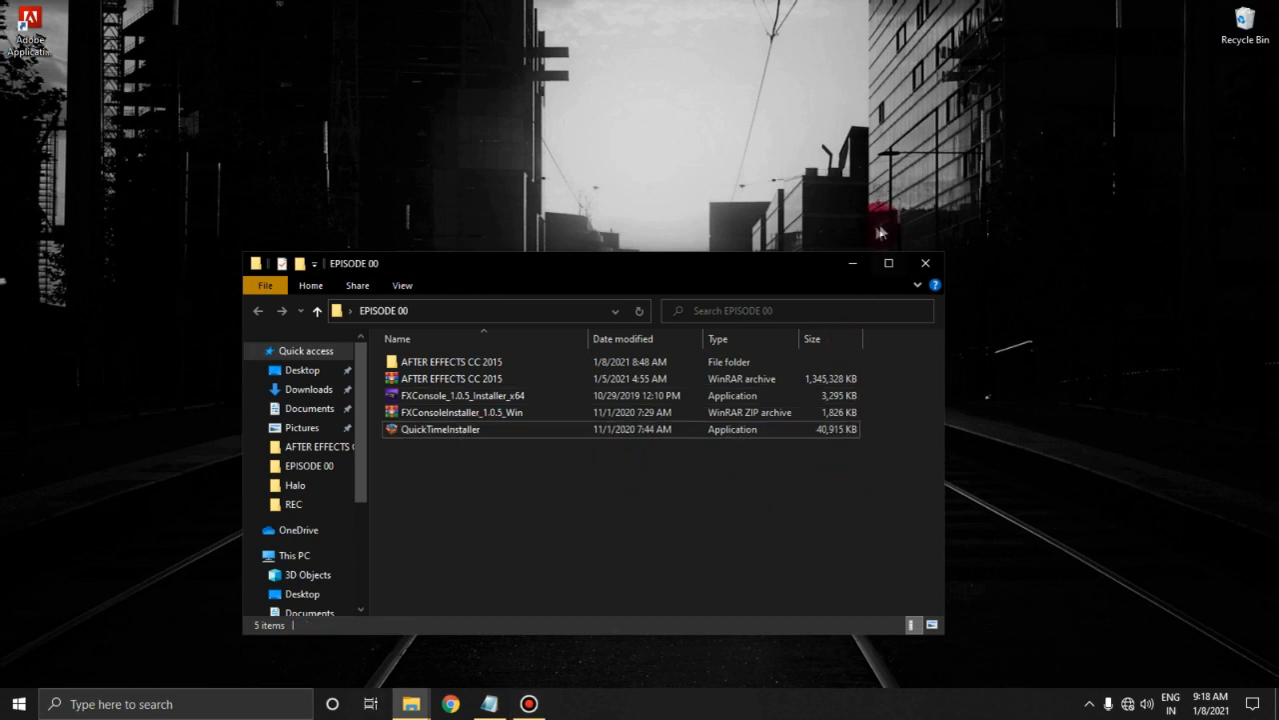
Step: Install QuickTime 7 with desktop shortcuts and automatic updates unchecked
{"action": "double_click", "coordinate": [439, 428]}
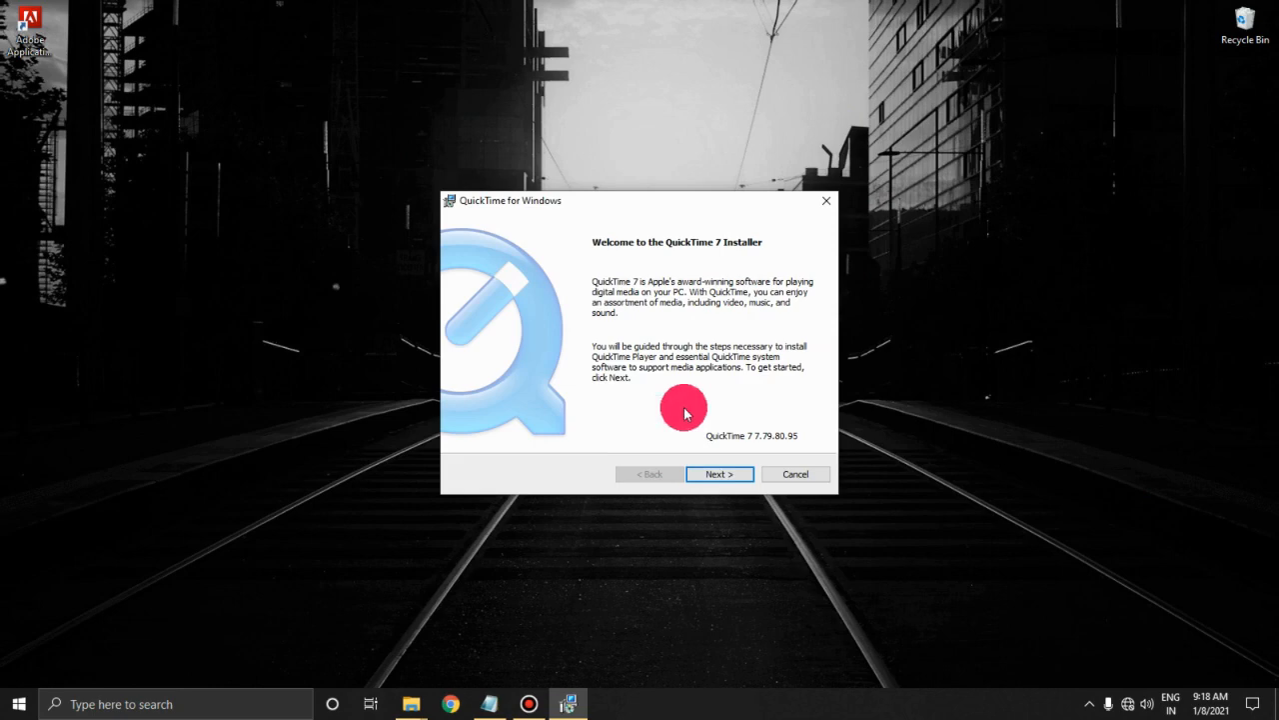
{"action": "left_click", "coordinate": [718, 473]}
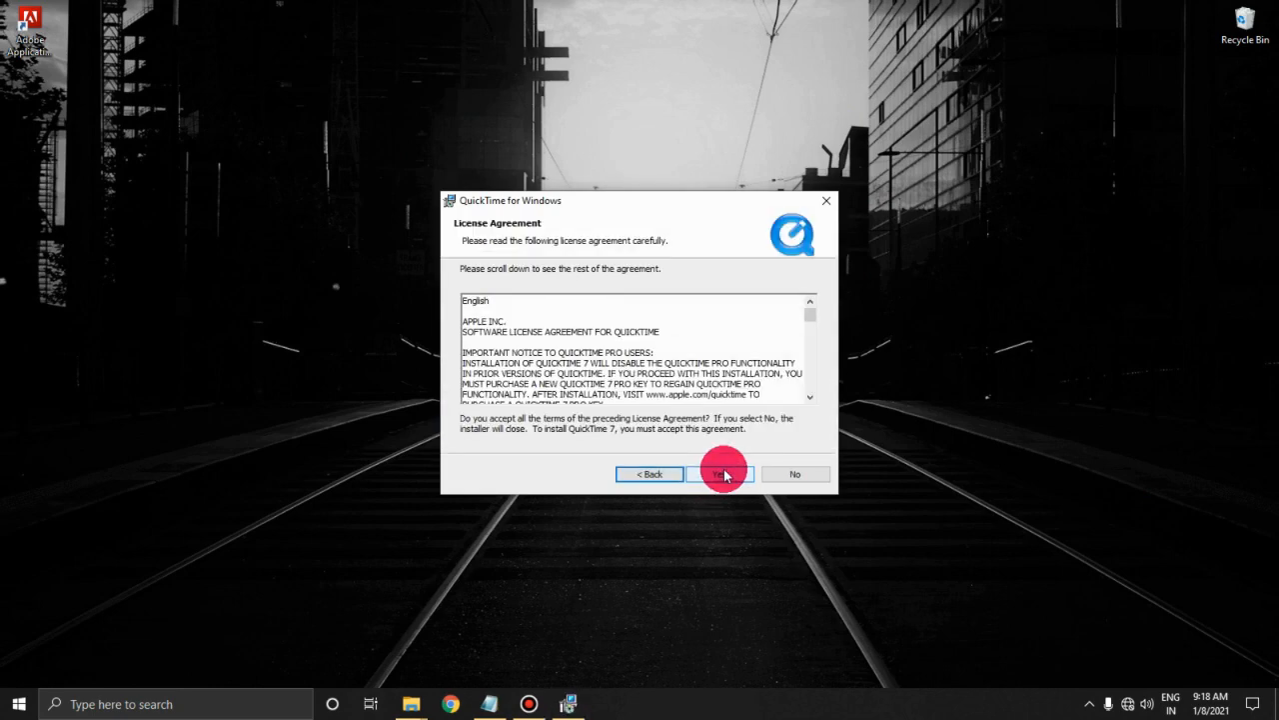
{"action": "left_click", "coordinate": [720, 474]}
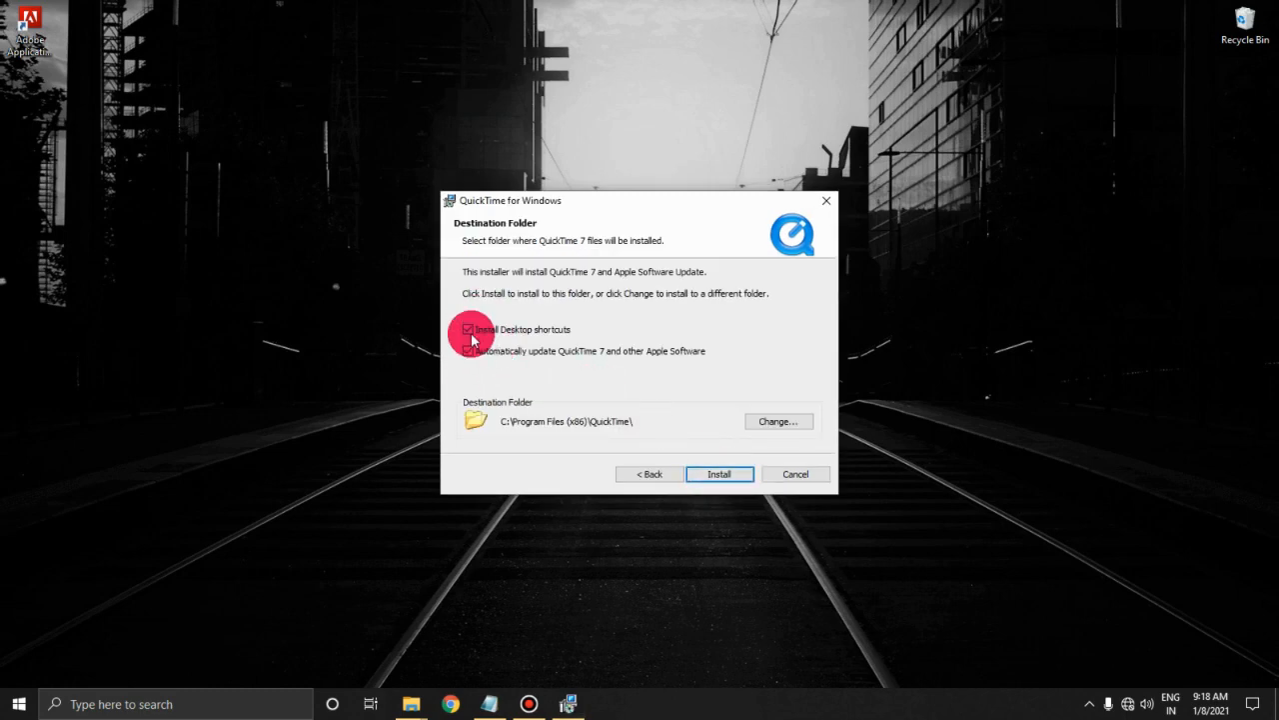
{"action": "left_click", "coordinate": [468, 329]}
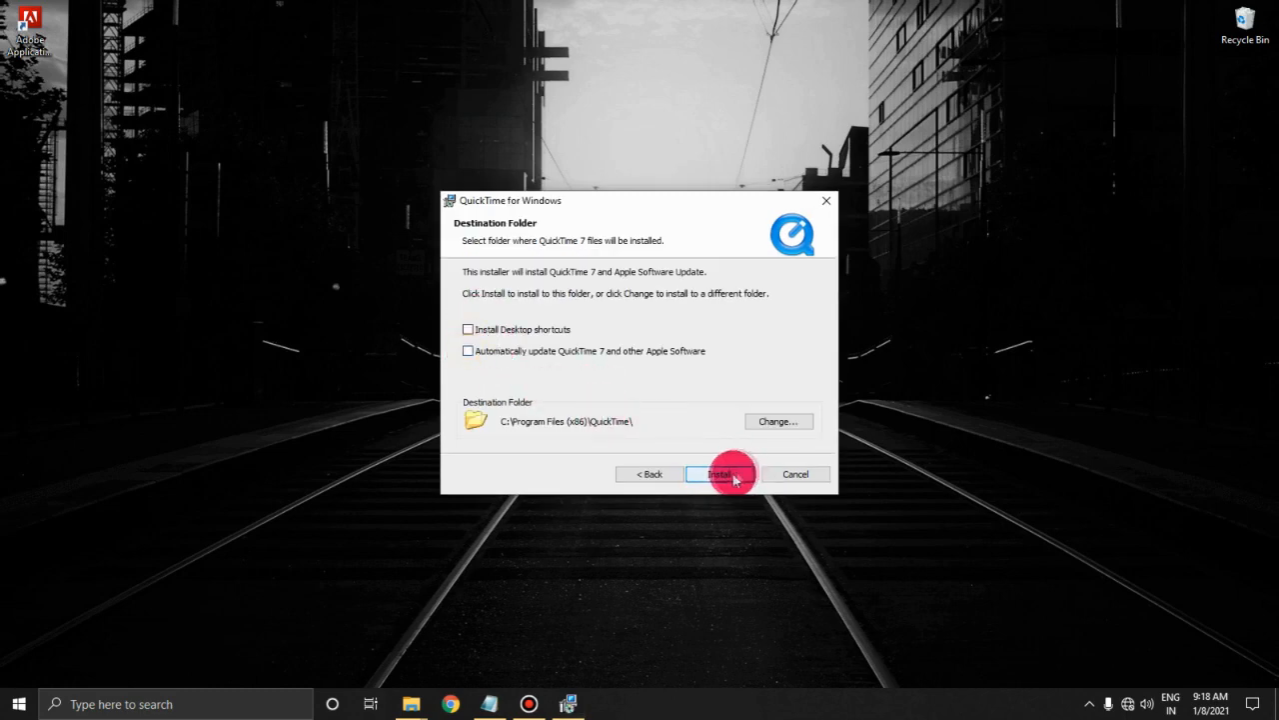
{"action": "left_click", "coordinate": [722, 474]}
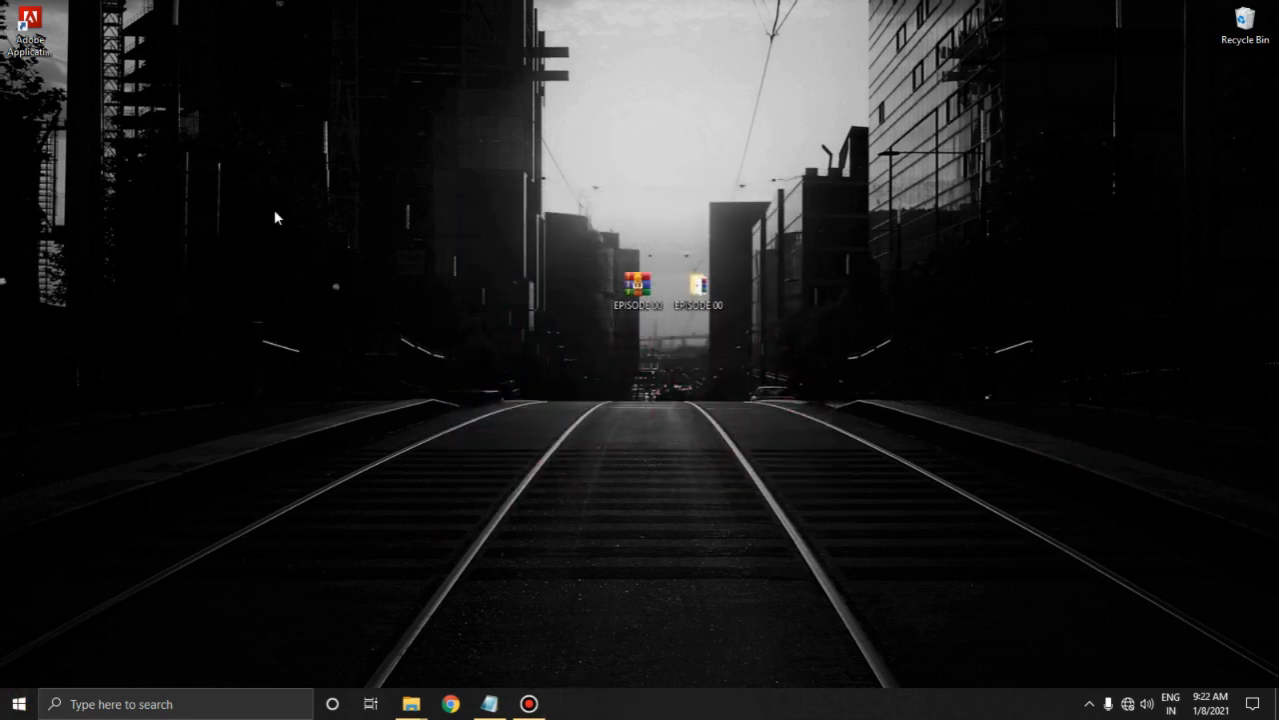
Step: Launch Adobe After Effects CC 2015 from the Start menu's Recently added list
{"action": "left_click", "coordinate": [17, 703]}
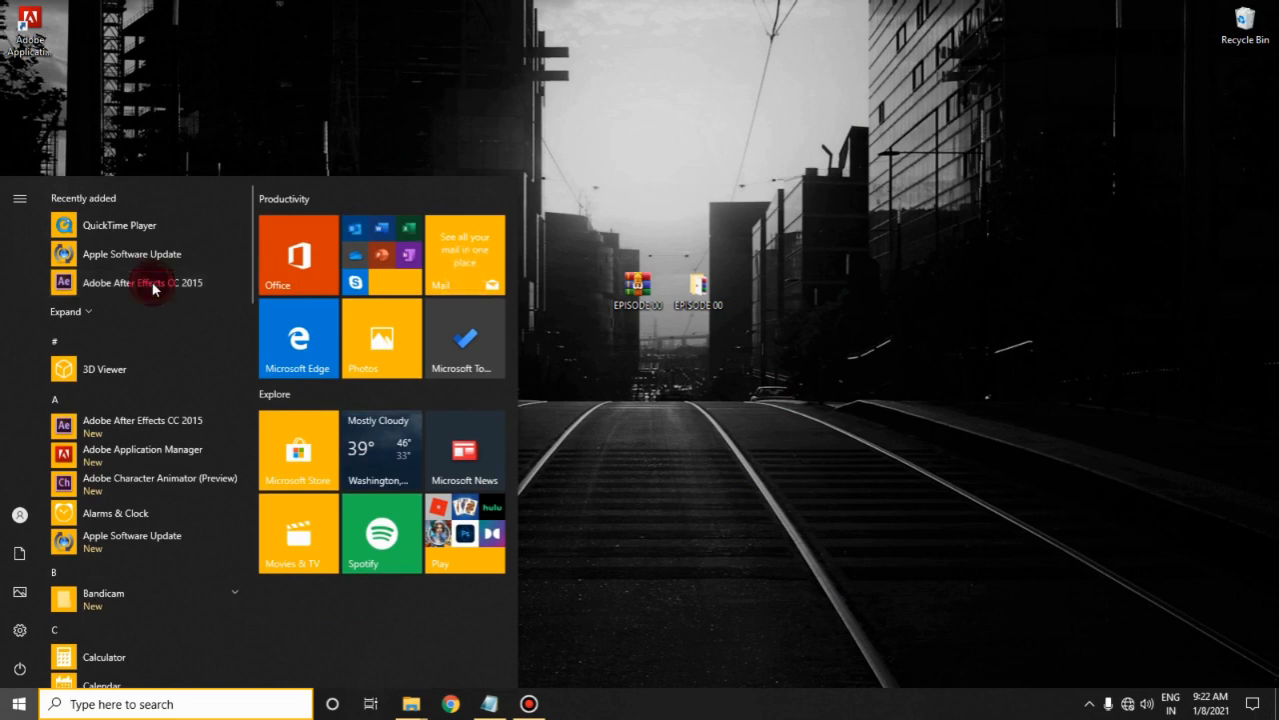
{"action": "left_click", "coordinate": [143, 288]}
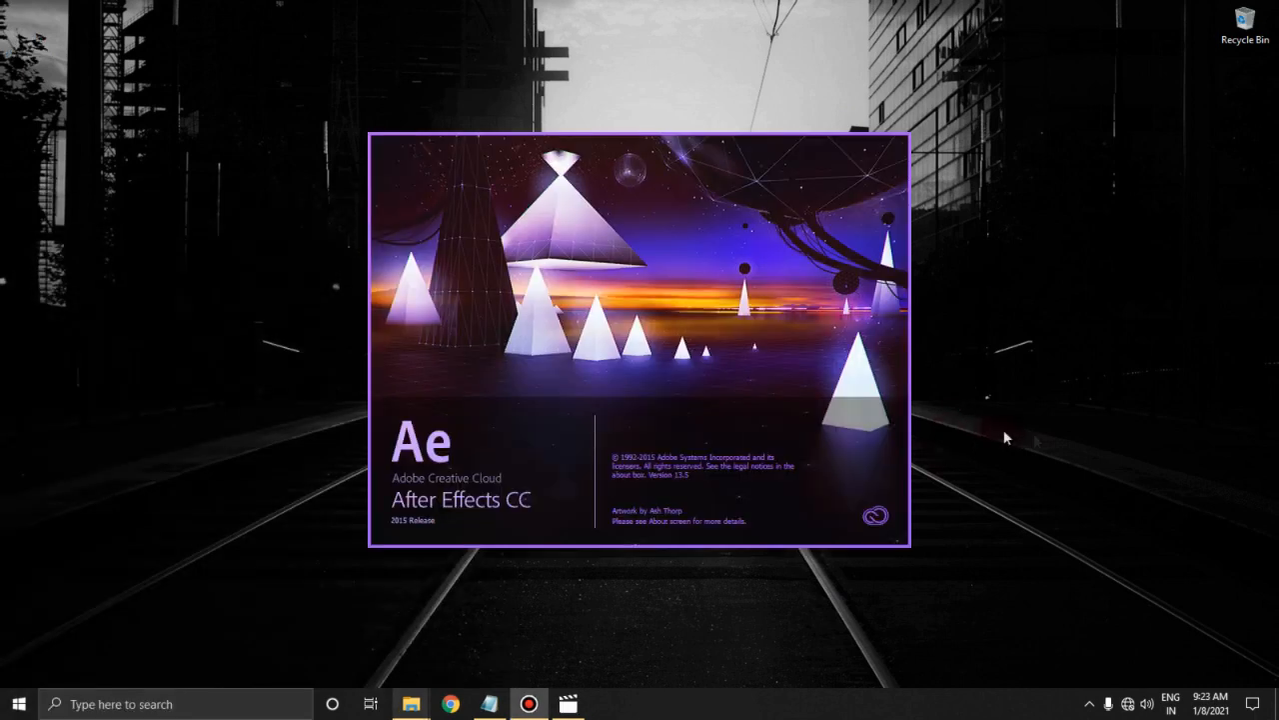
{"action": "mouse_move", "coordinate": [1016, 566]}
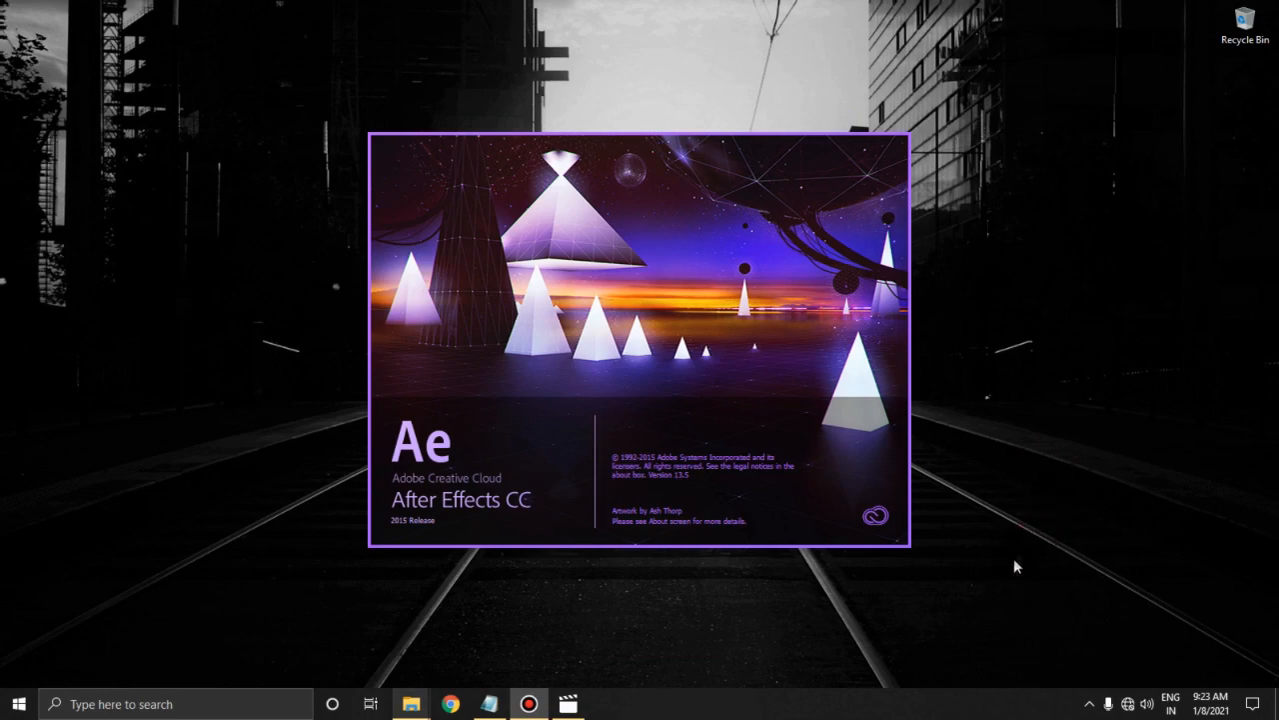